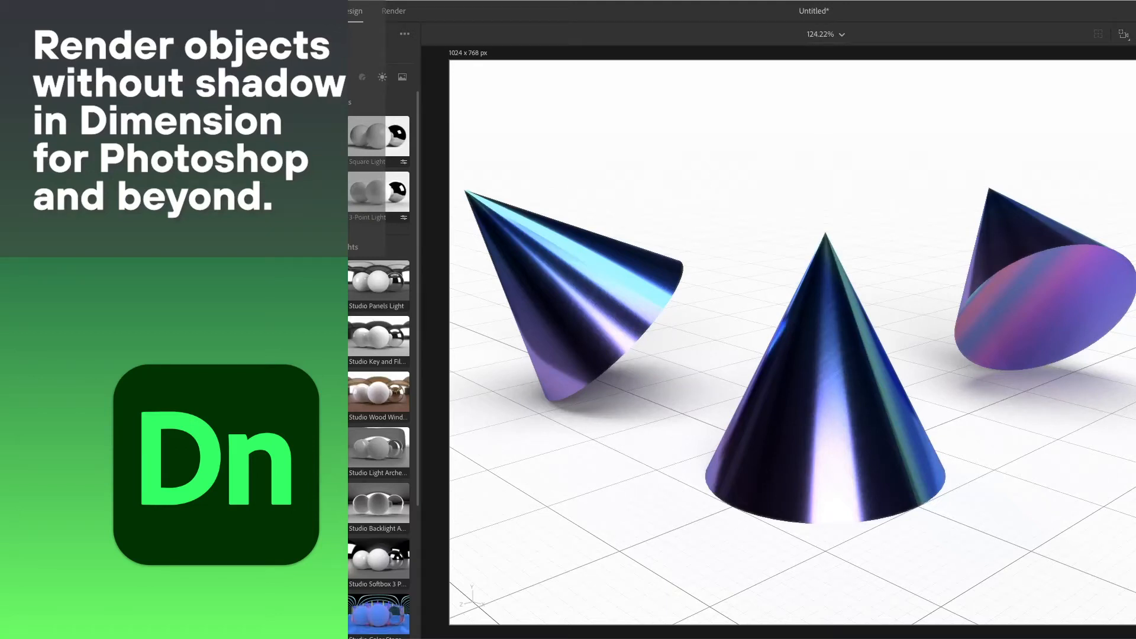
Use Create New on the Dimension Home screen to start a blank Design canvas
left_click(68, 11)
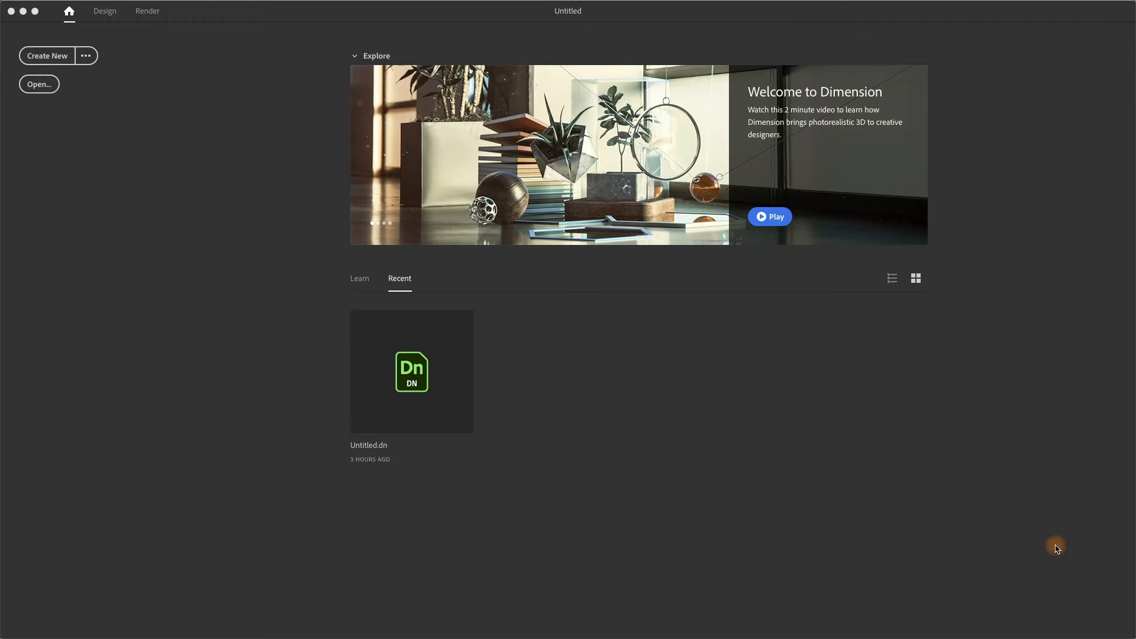
mouse_move(113, 113)
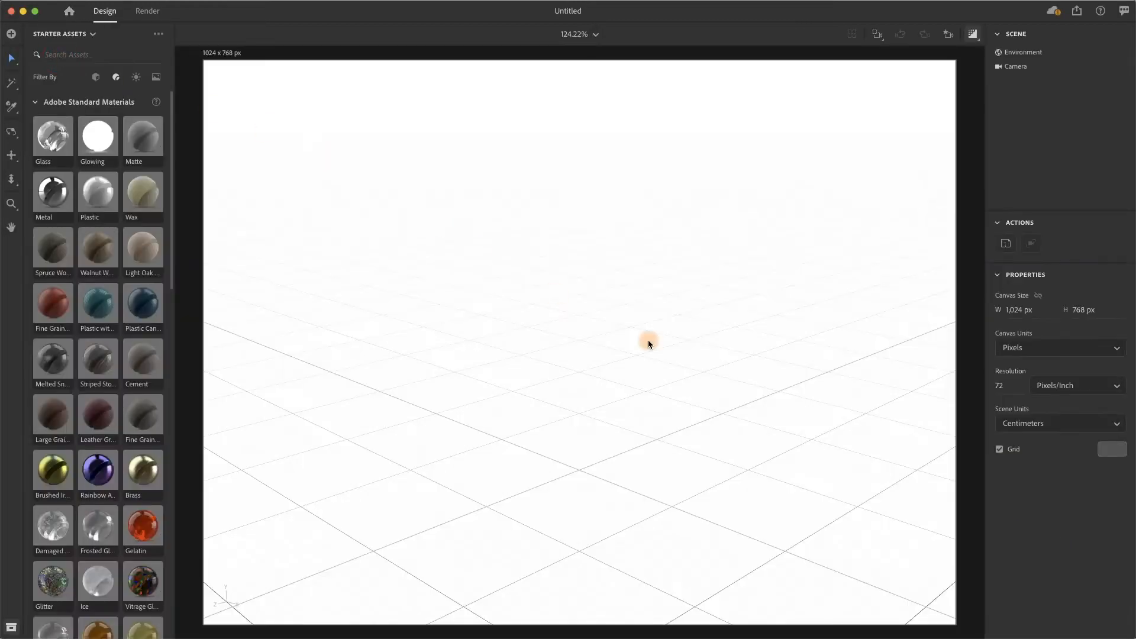
mouse_move(394, 296)
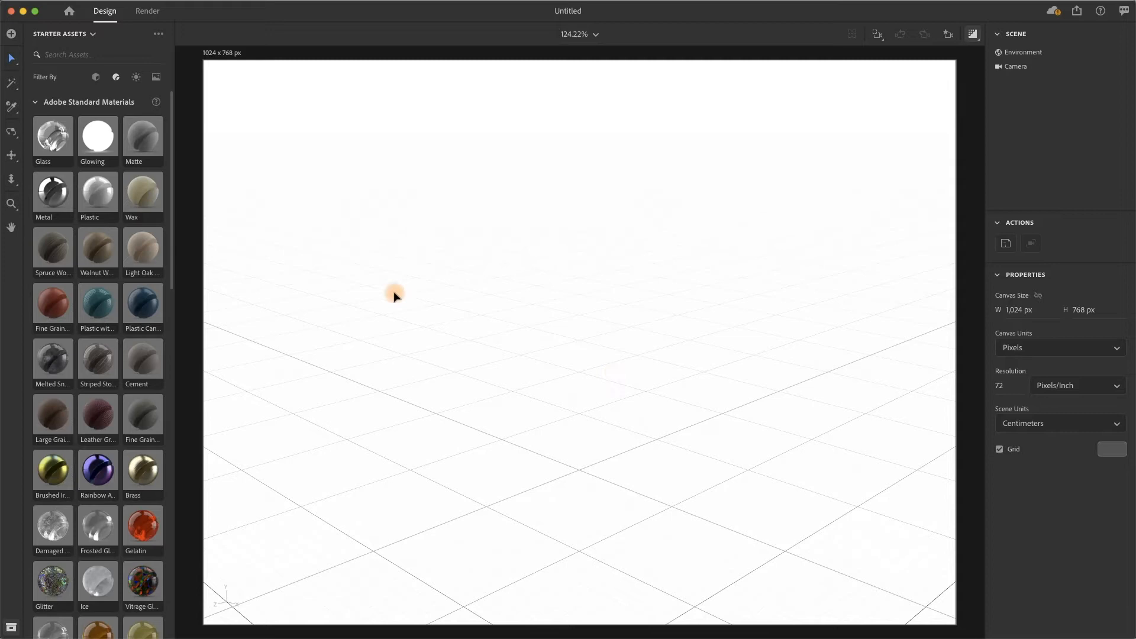
mouse_move(346, 223)
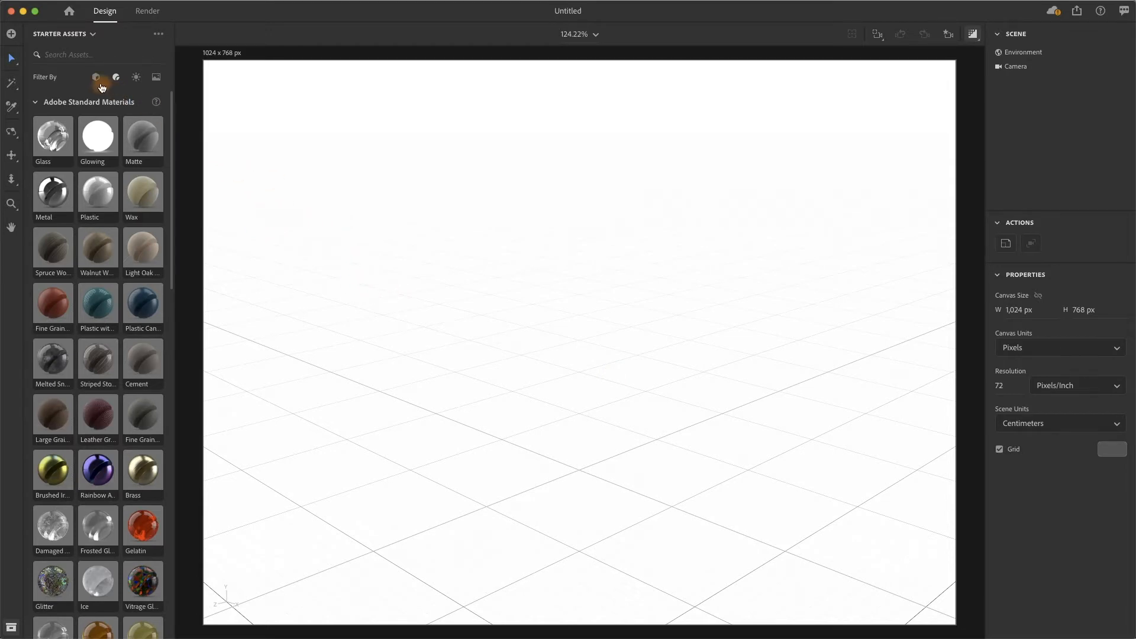
mouse_move(99, 77)
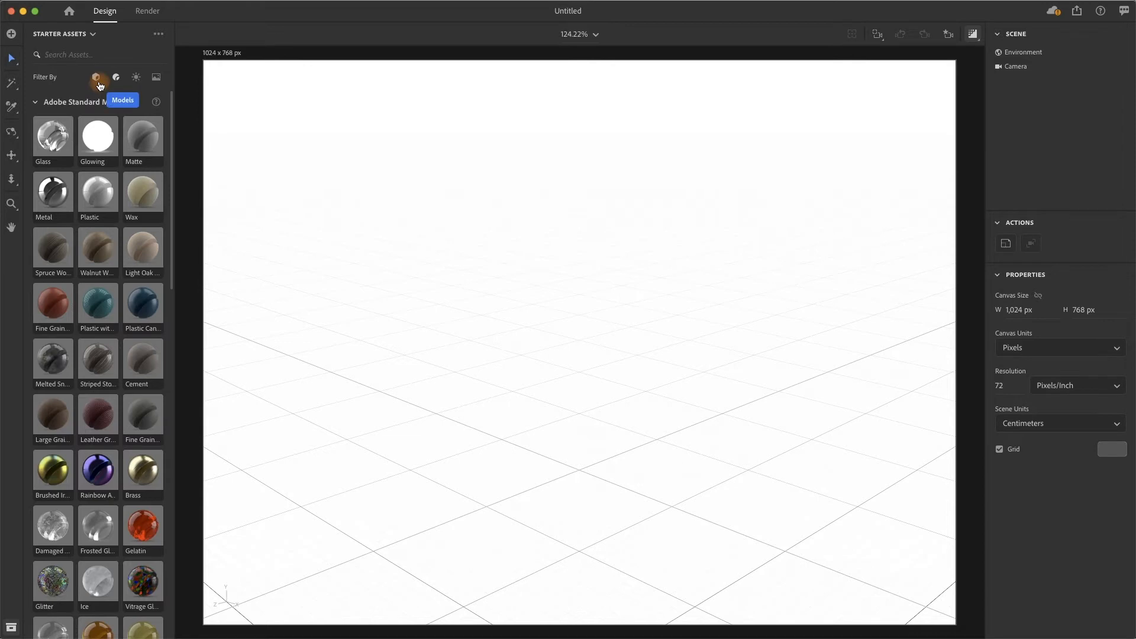
Filter the Starter Assets library to show only 3D Models
left_click(96, 77)
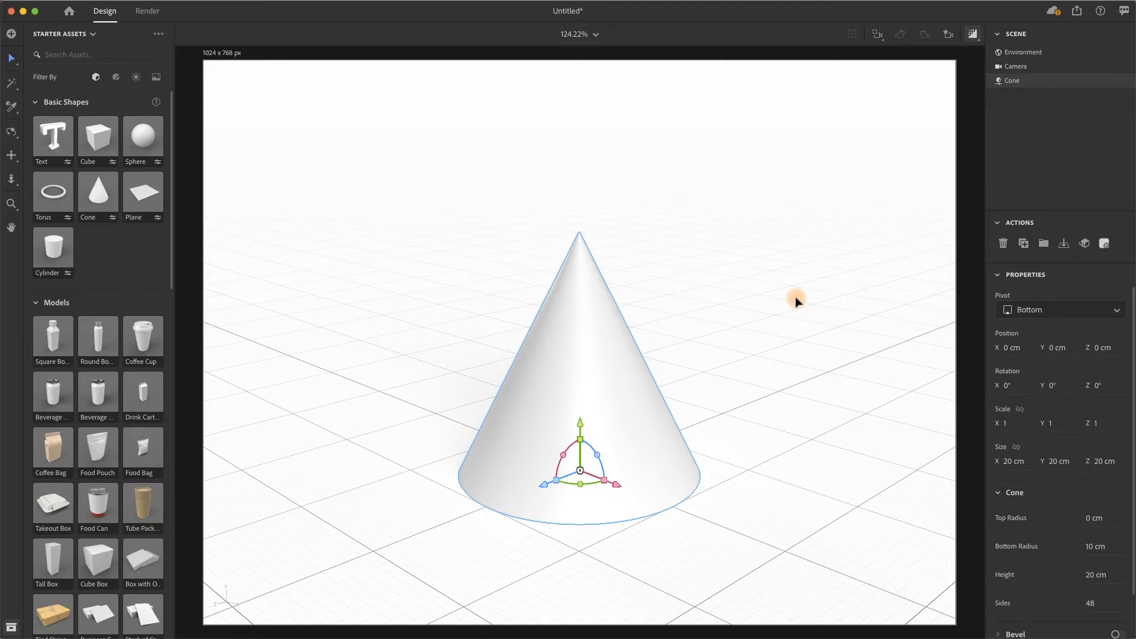
mouse_move(543, 294)
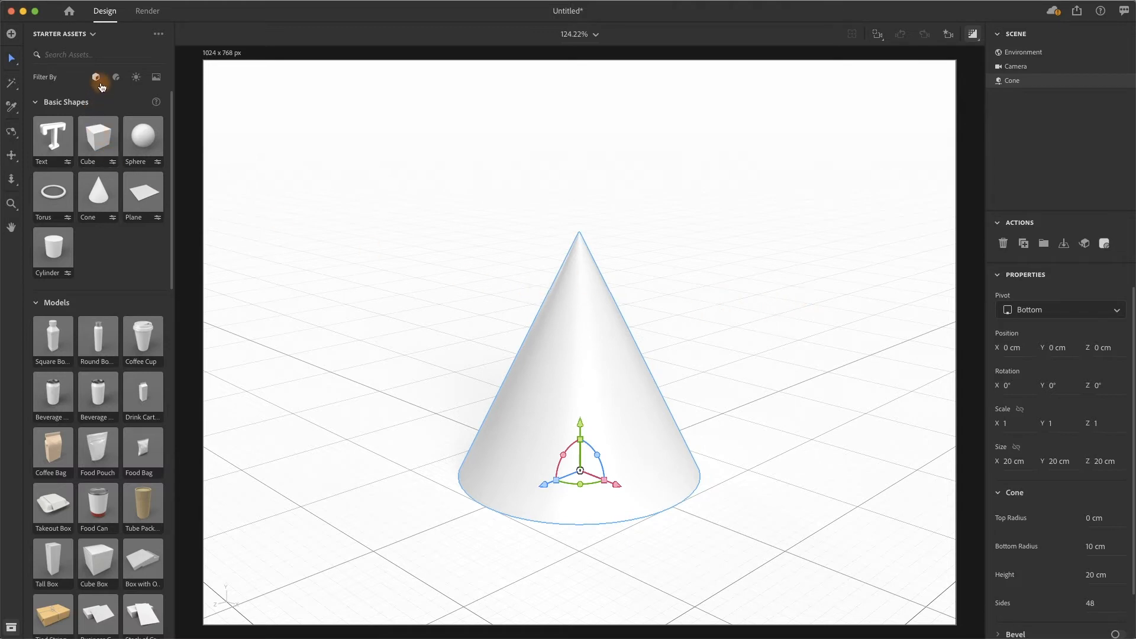
mouse_move(116, 77)
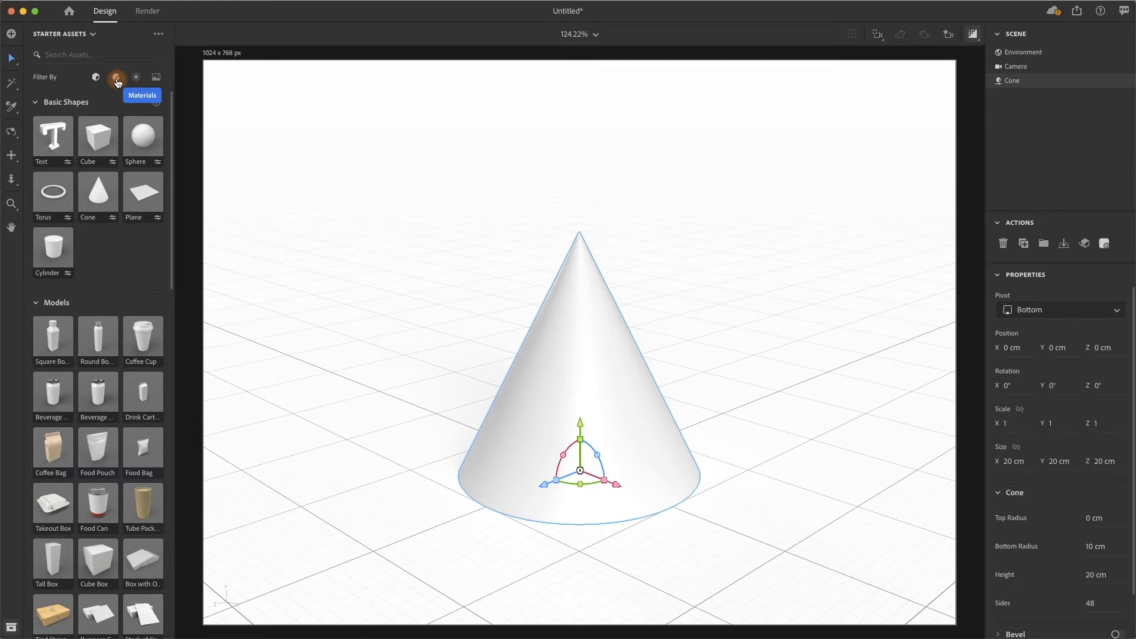
Apply the Rainbow Anodized Metal material to the cone and show its Translucence settings
left_click(117, 77)
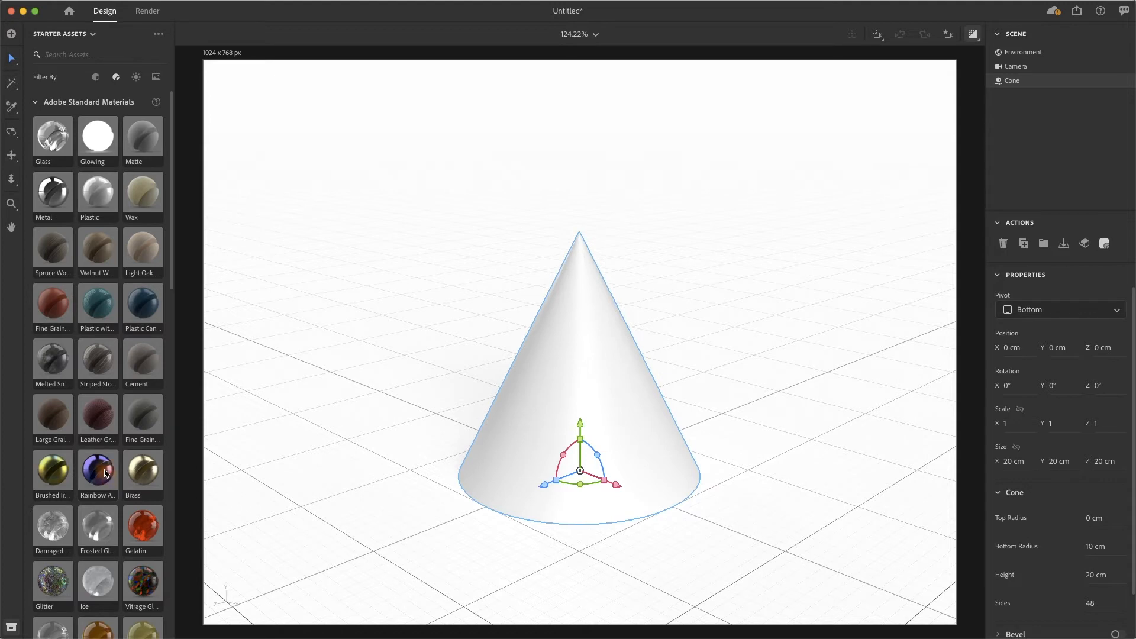
double_click(97, 469)
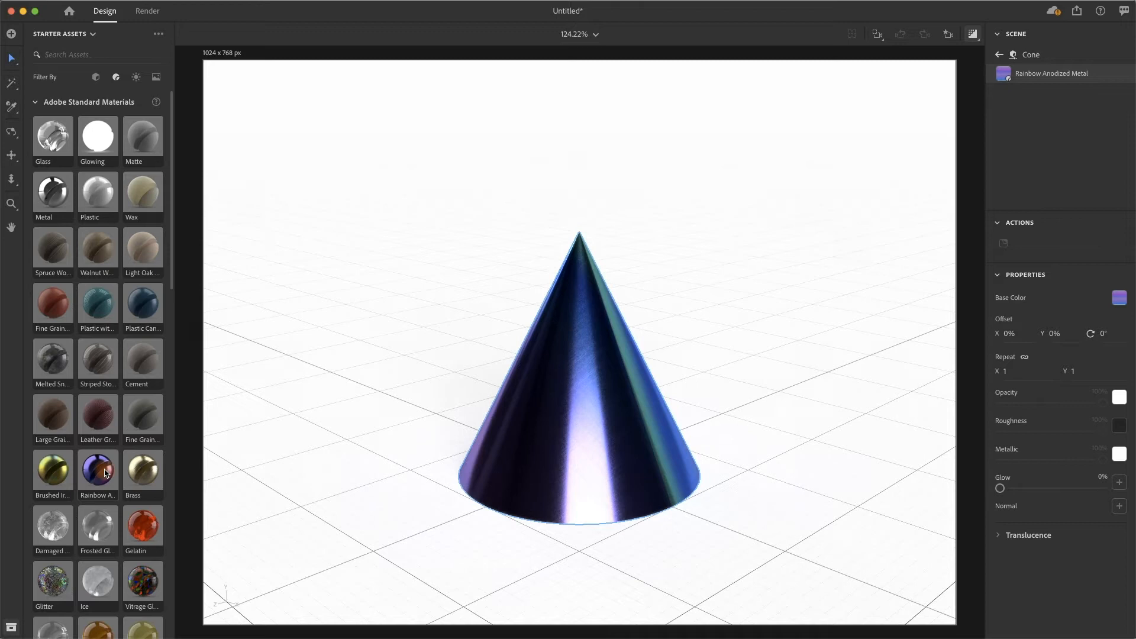
mouse_move(310, 120)
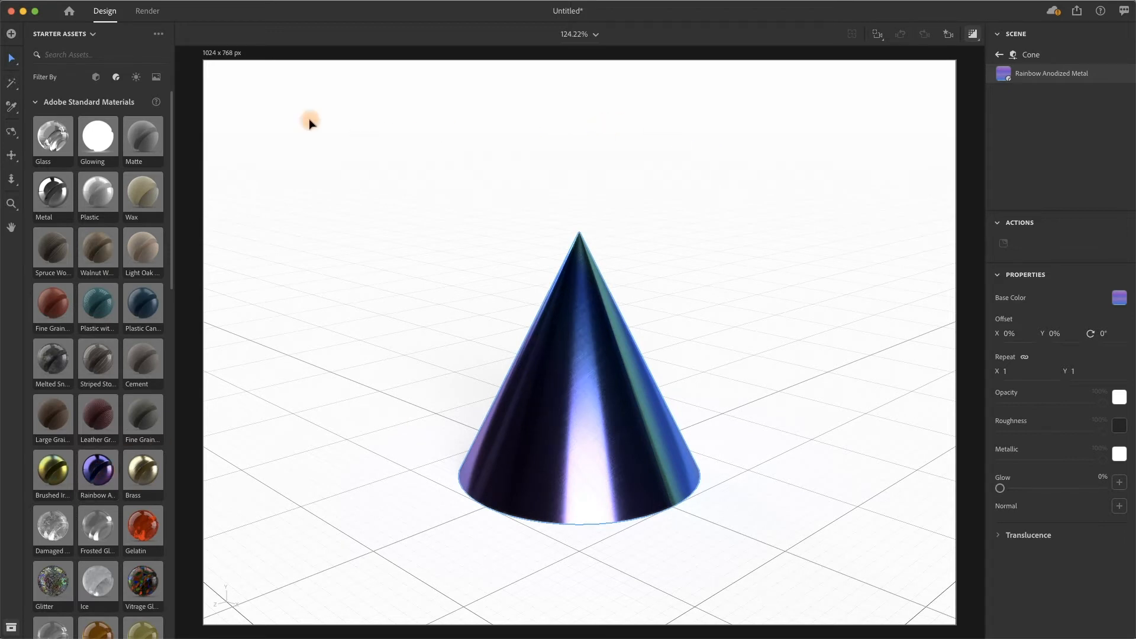
mouse_move(537, 217)
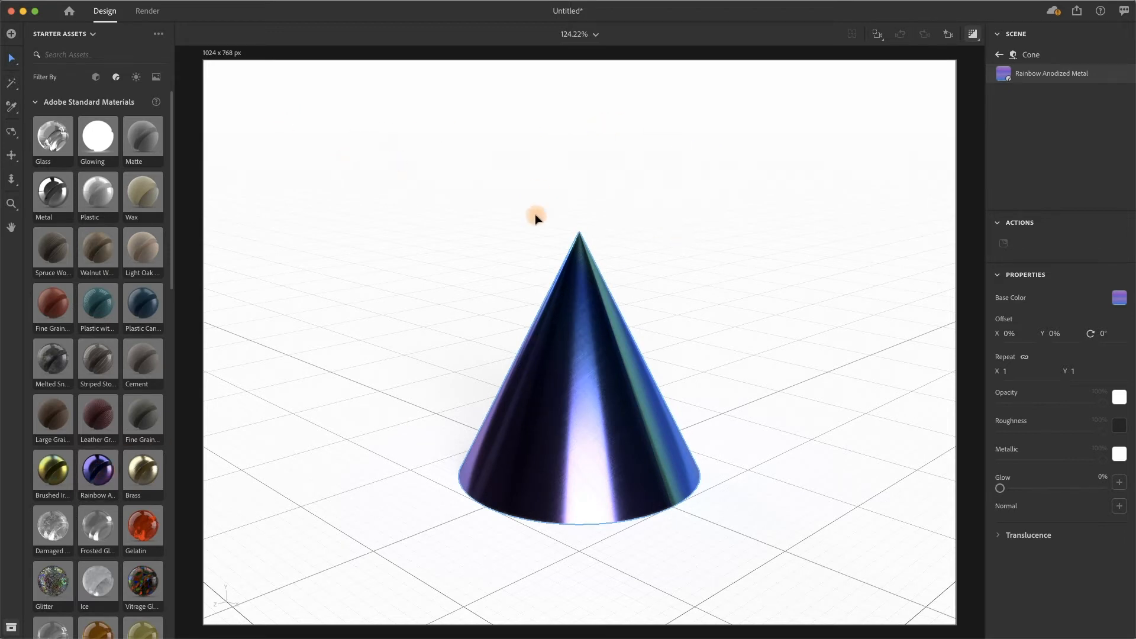
mouse_move(245, 132)
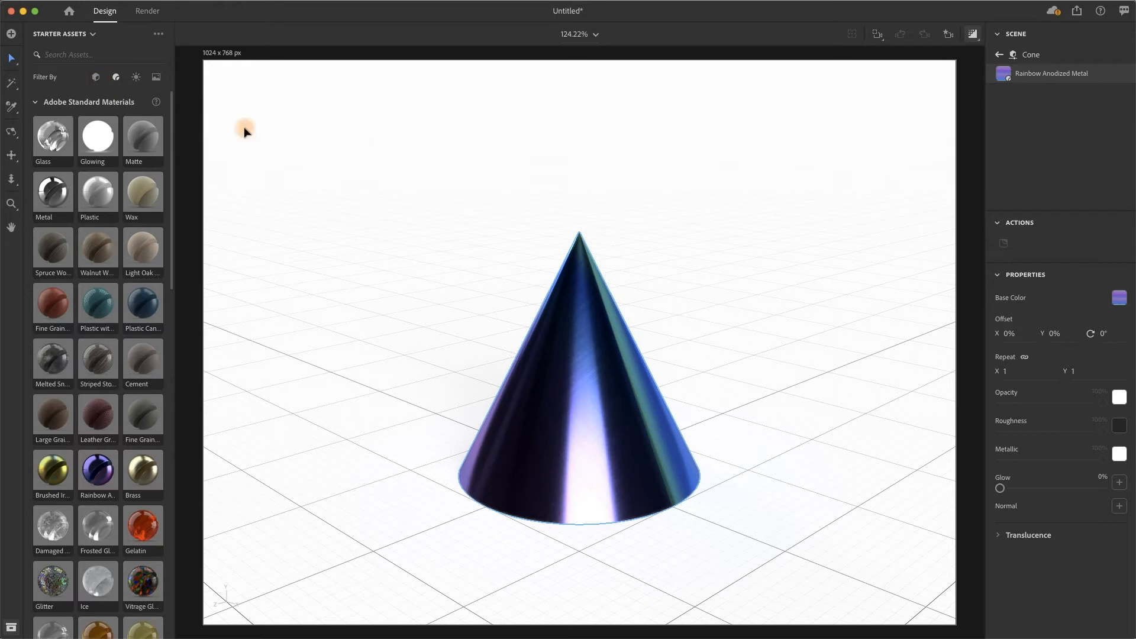
mouse_move(136, 77)
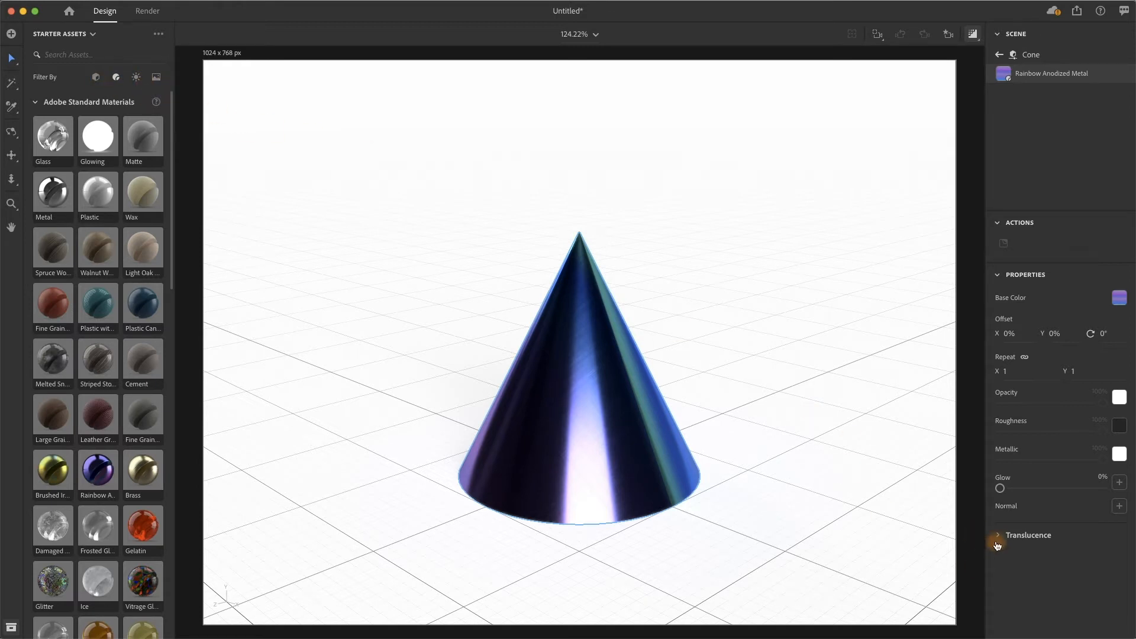
left_click(998, 539)
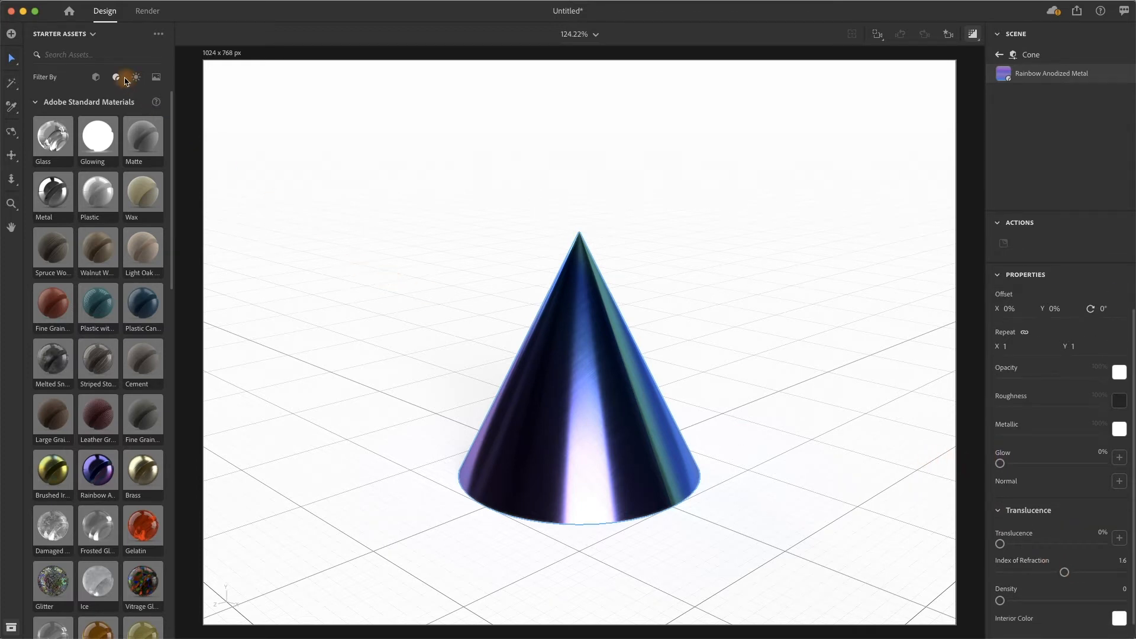
Filter Starter Assets to Lights, listing directional and environment lights
left_click(136, 77)
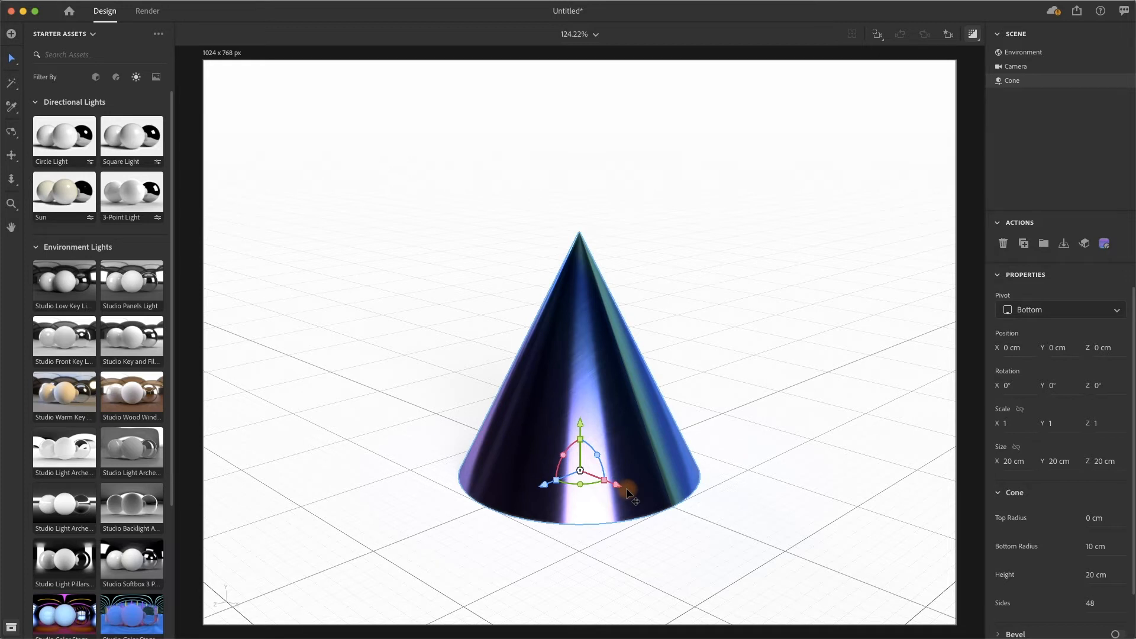
mouse_move(728, 366)
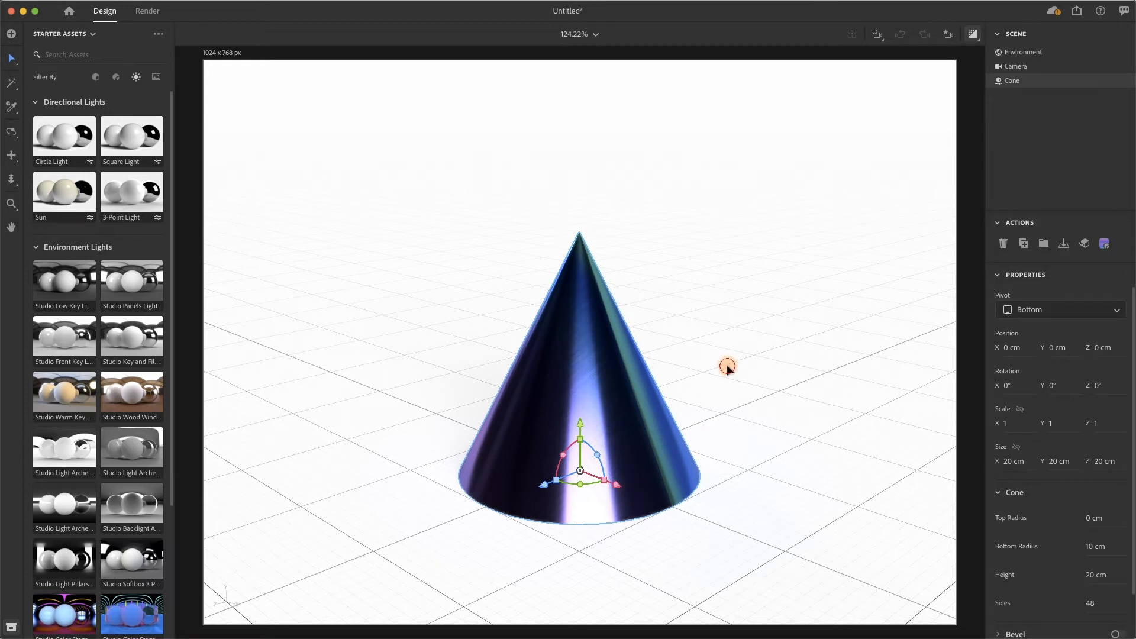
mouse_move(569, 384)
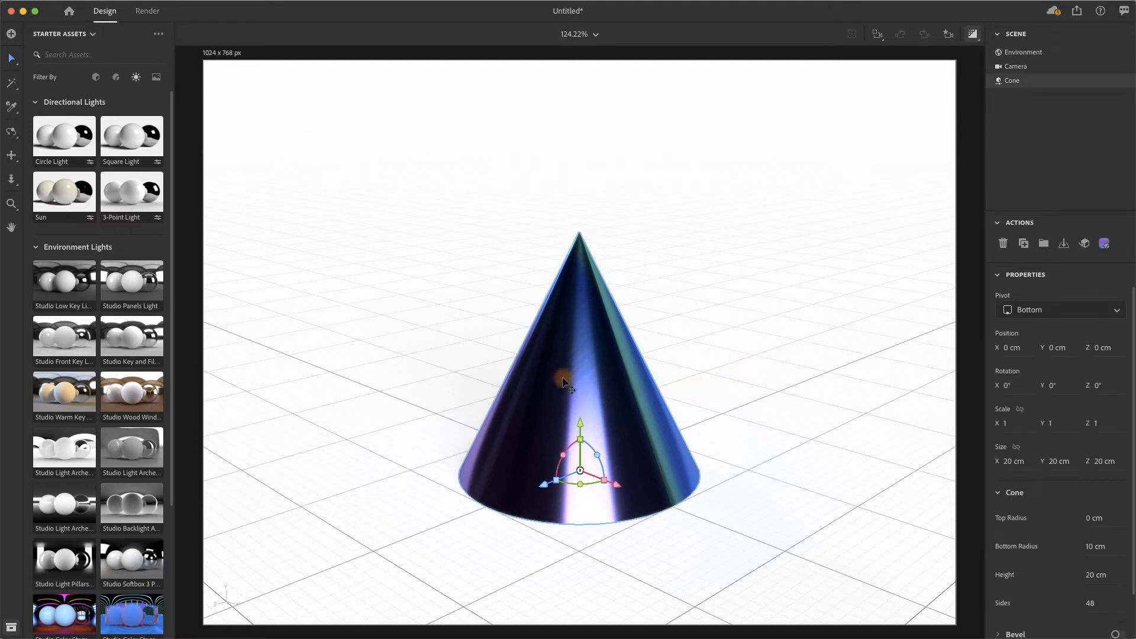
Duplicate the rainbow-metal cone with Cmd+D
key("cmd+d")
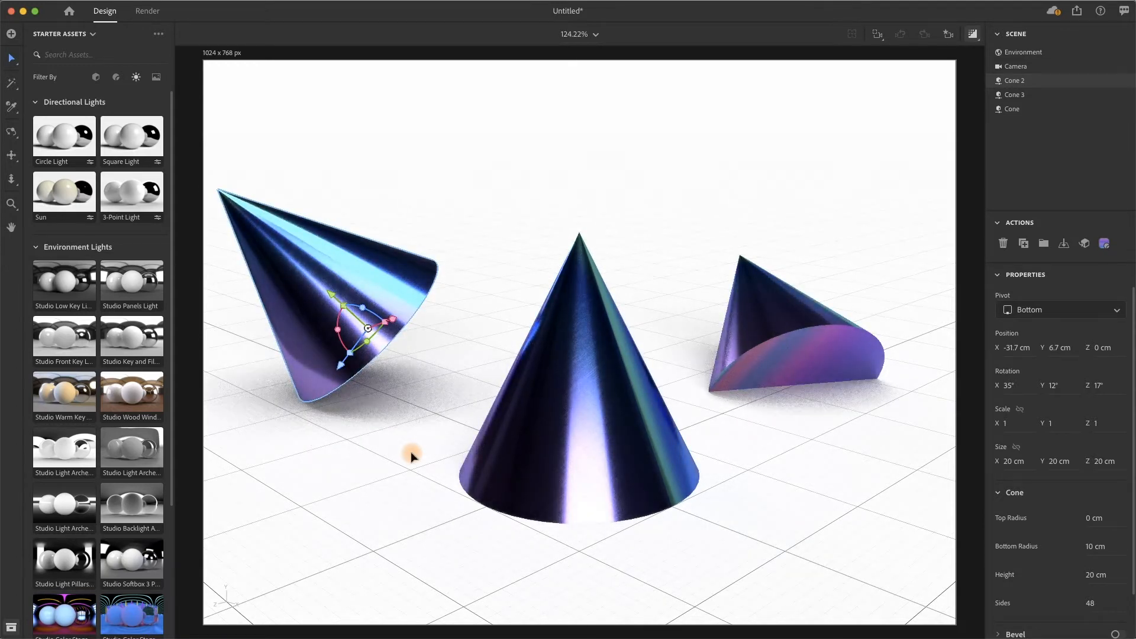
mouse_move(621, 172)
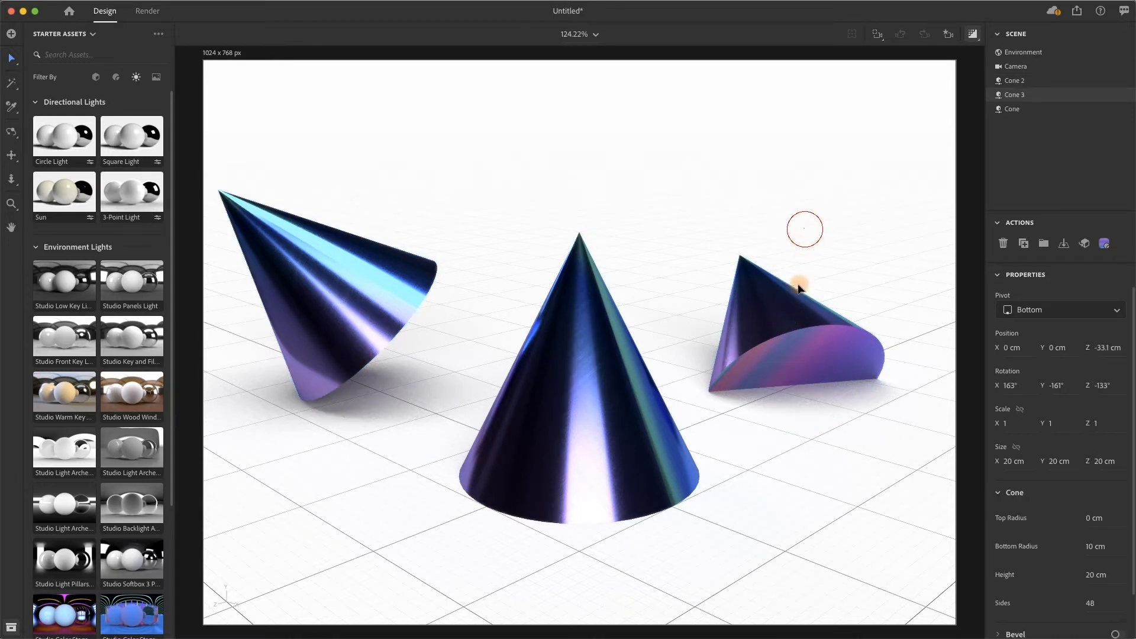
Move Cone 3, the tipped-over right cone, to the ground, then deselect it
left_click(797, 289)
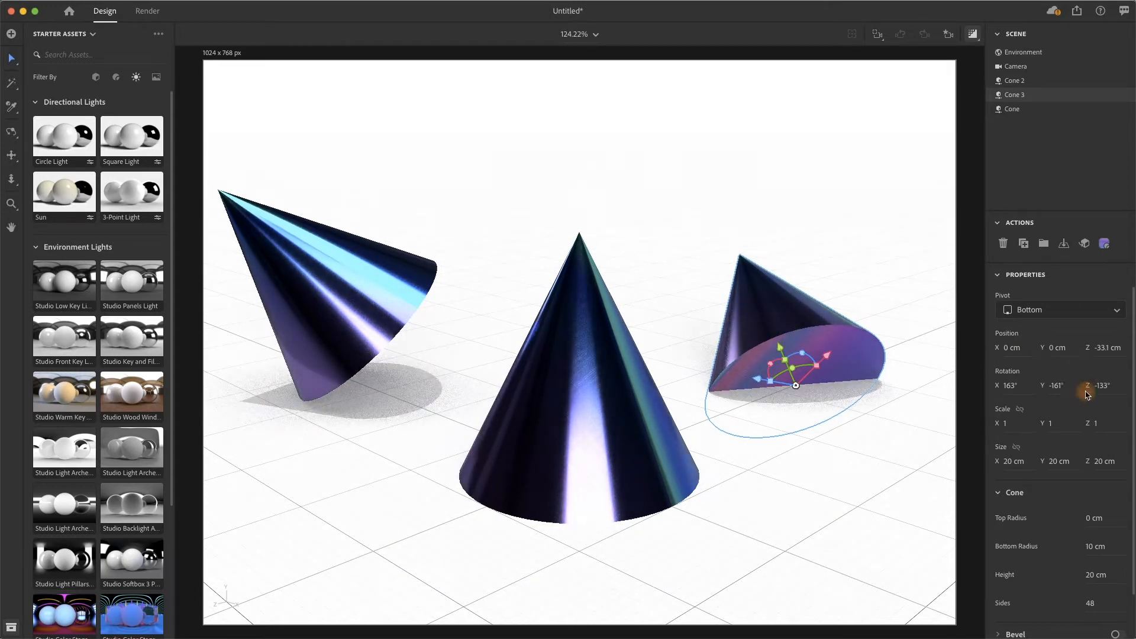
left_click(1084, 243)
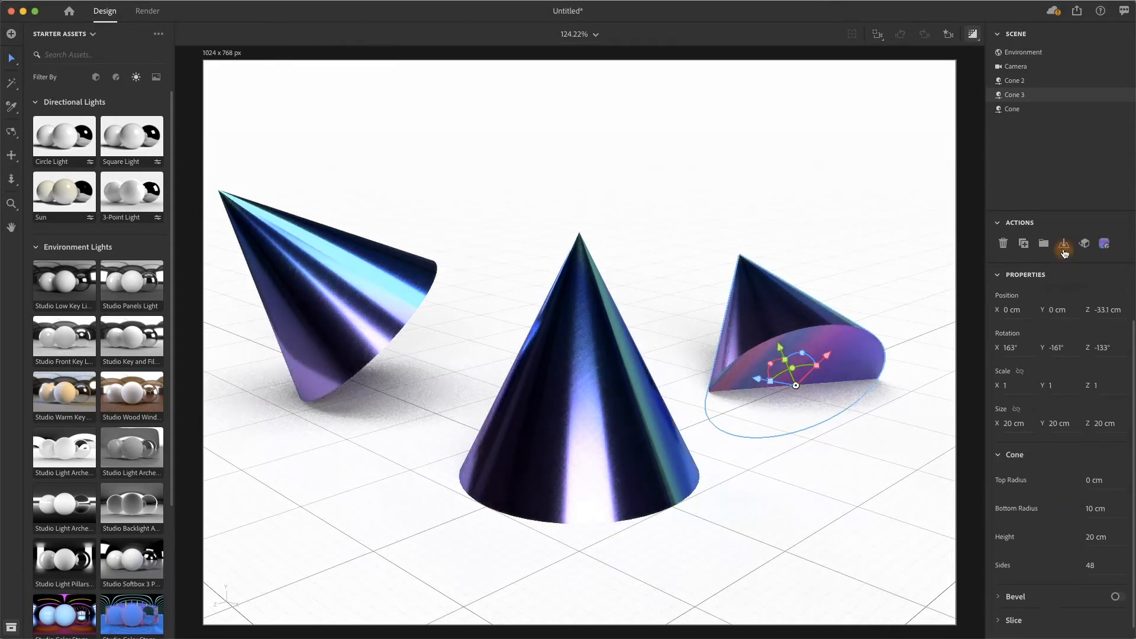
mouse_move(1065, 244)
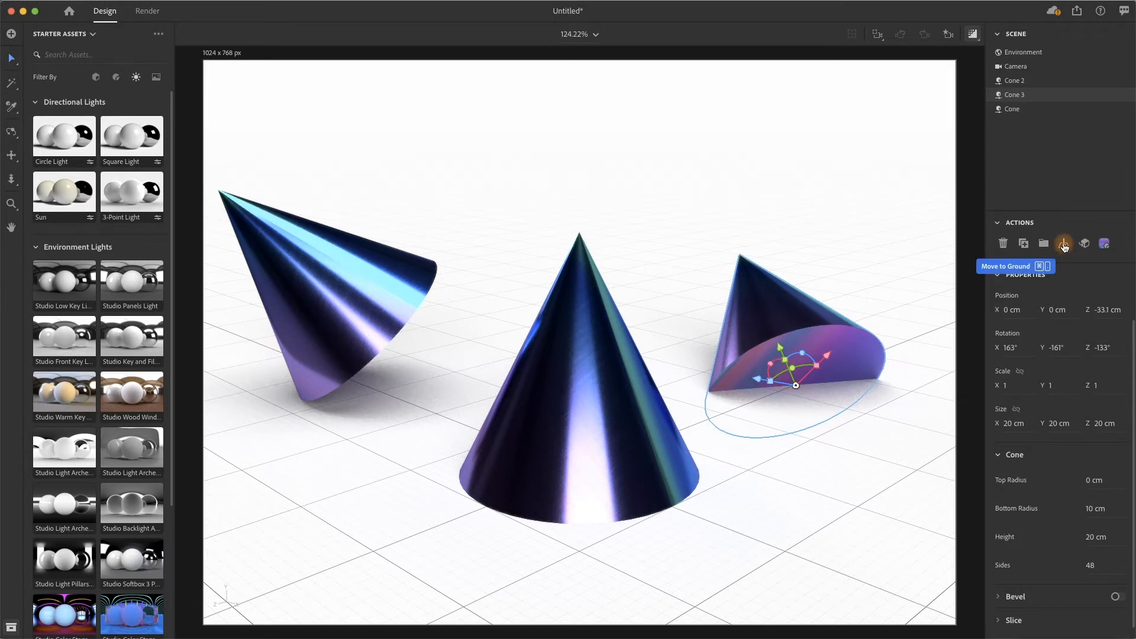
left_click(1063, 243)
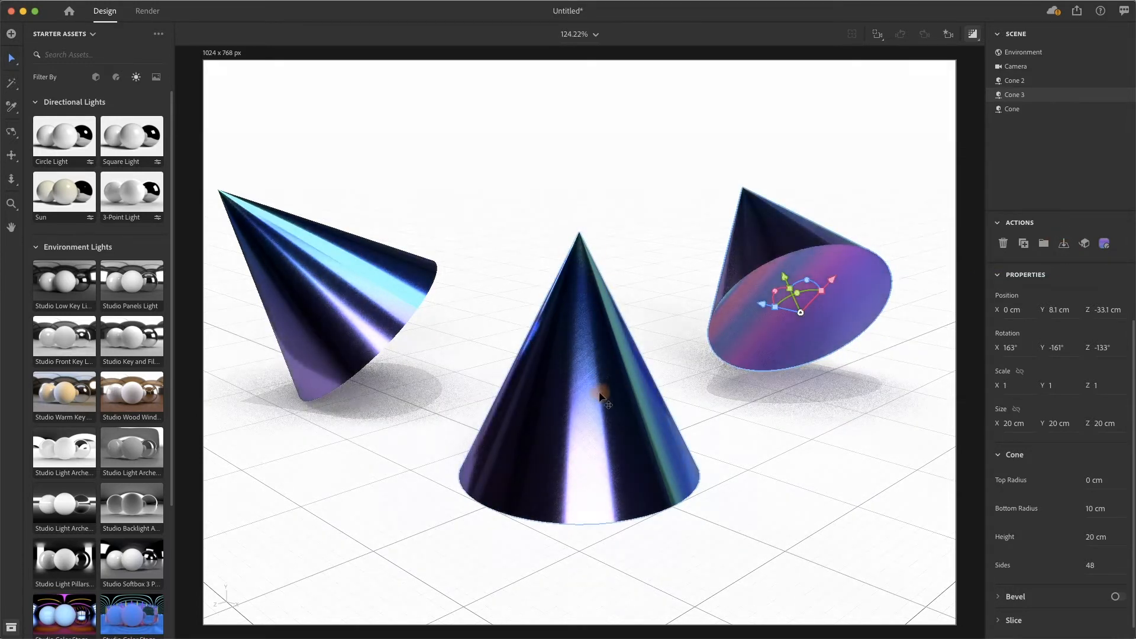
mouse_move(811, 447)
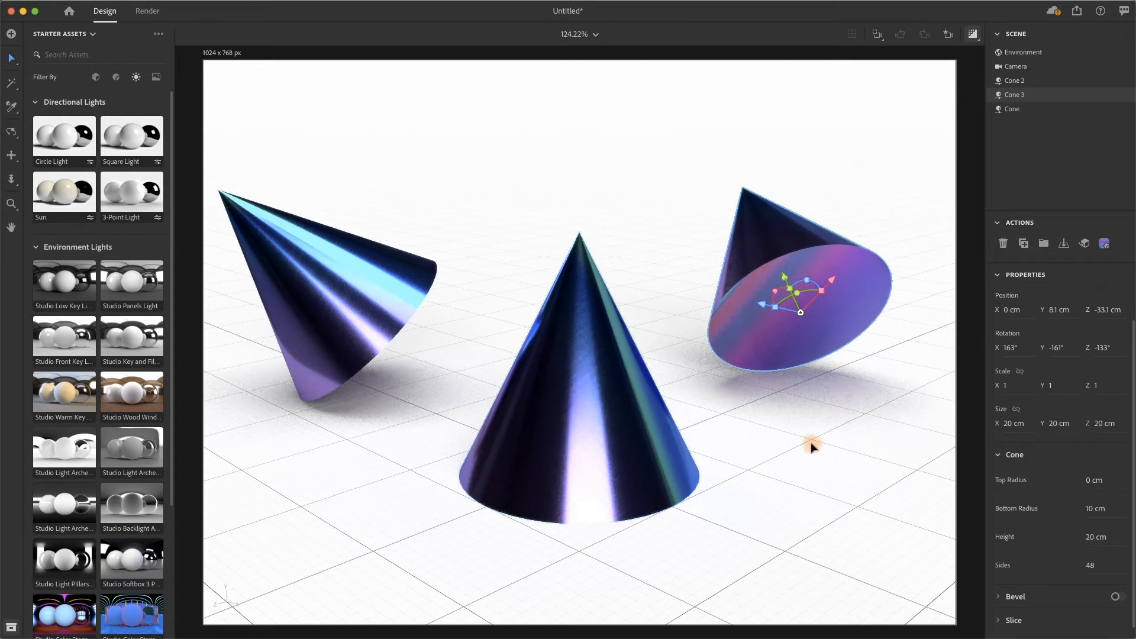
left_click(1024, 52)
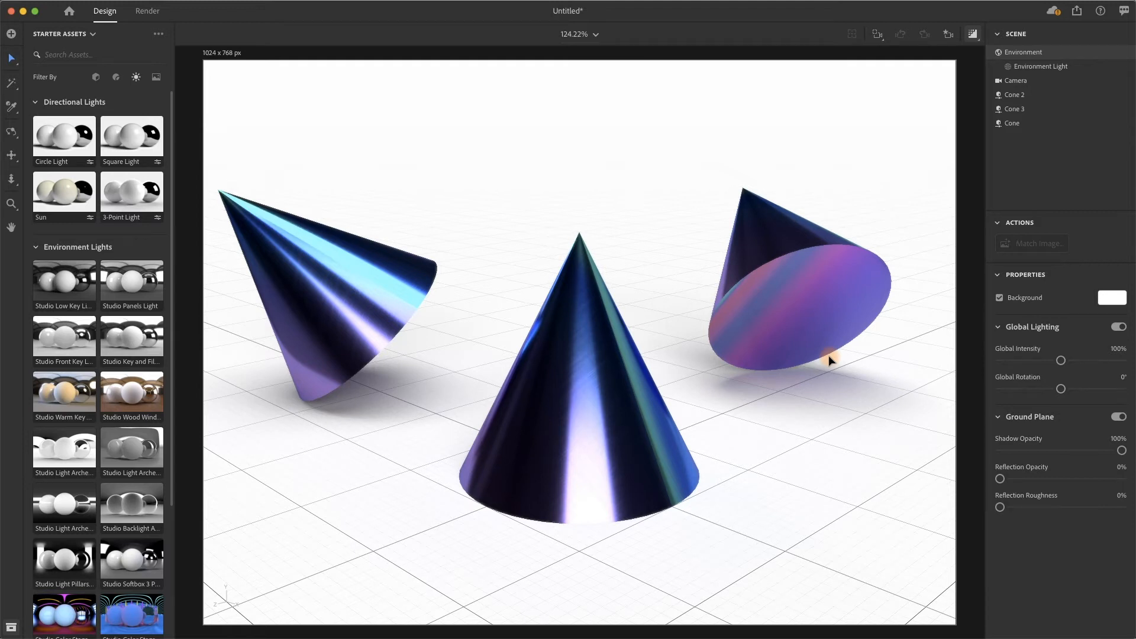
mouse_move(1021, 477)
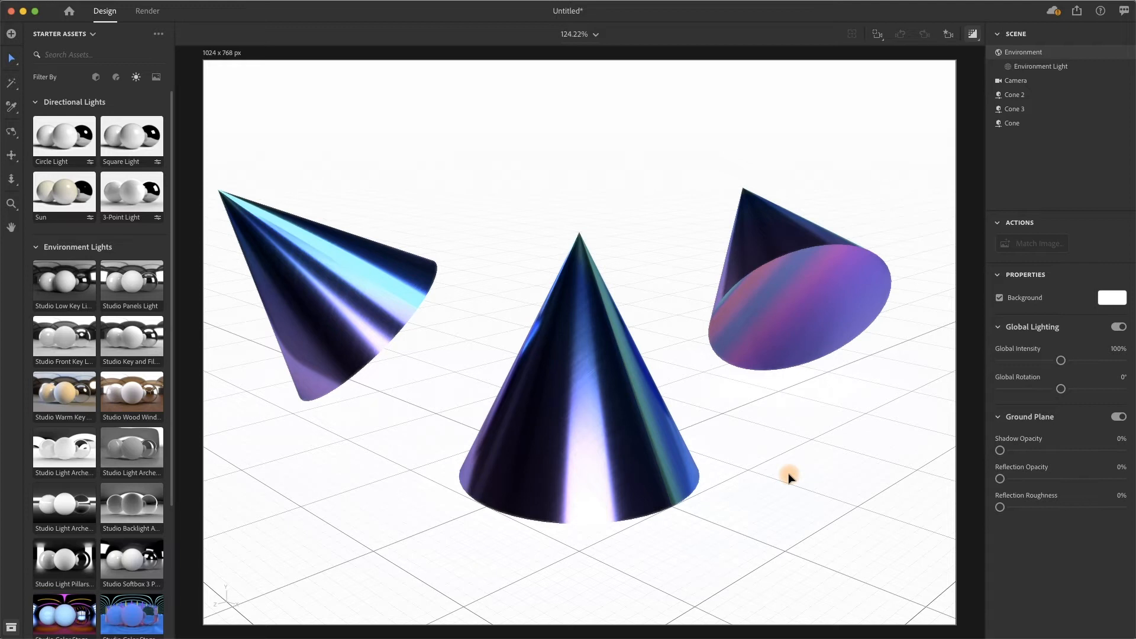
mouse_move(1034, 447)
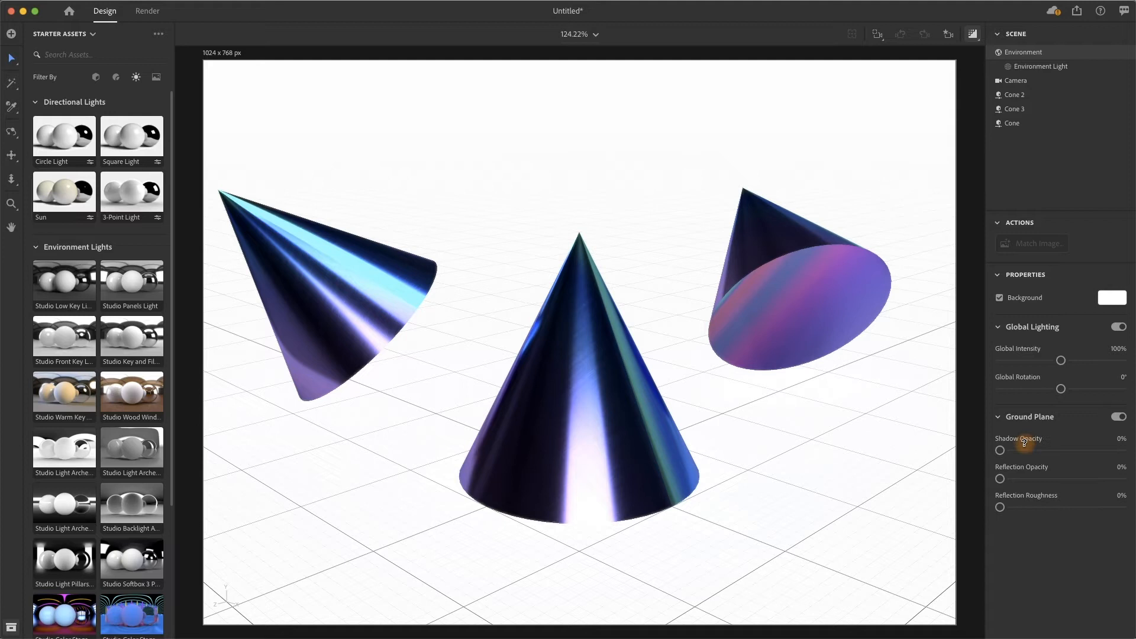
mouse_move(1071, 438)
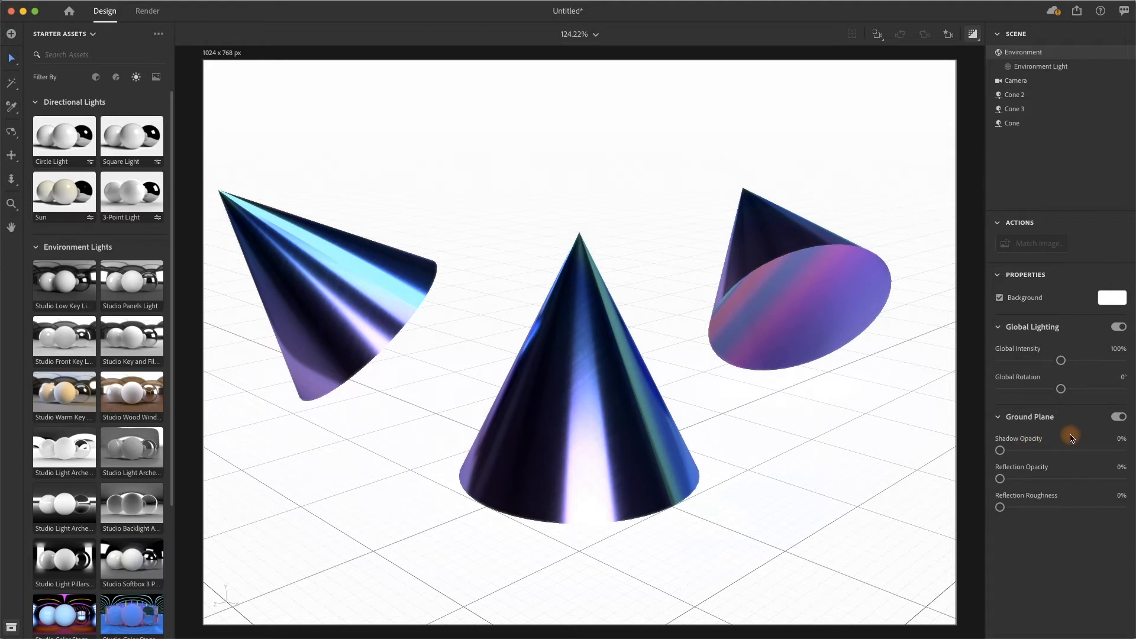
mouse_move(1051, 416)
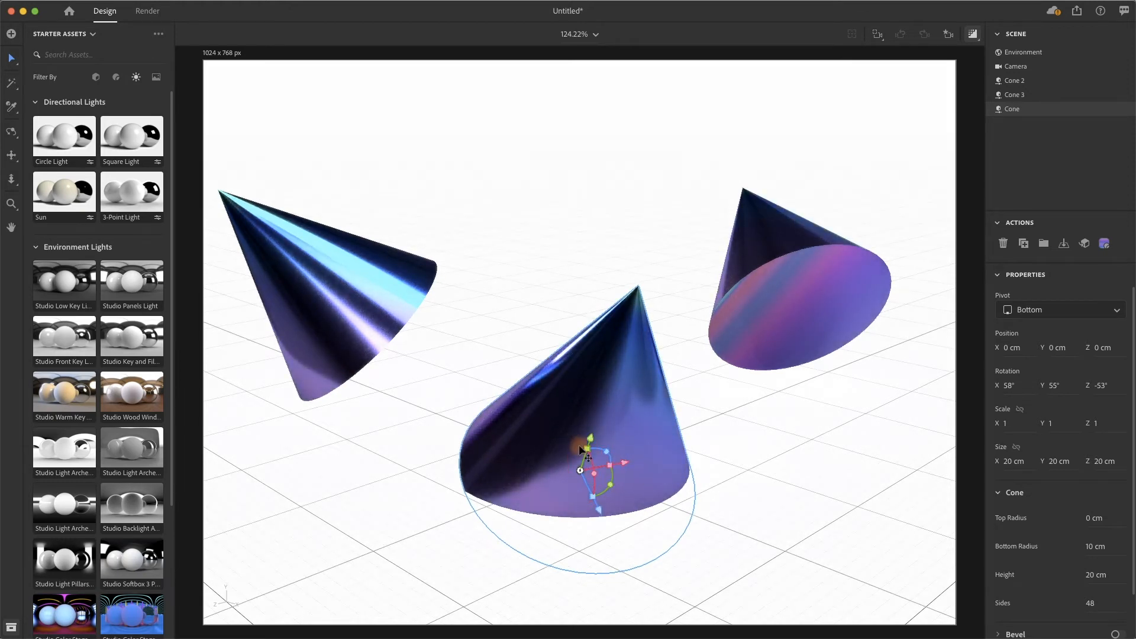
mouse_move(627, 487)
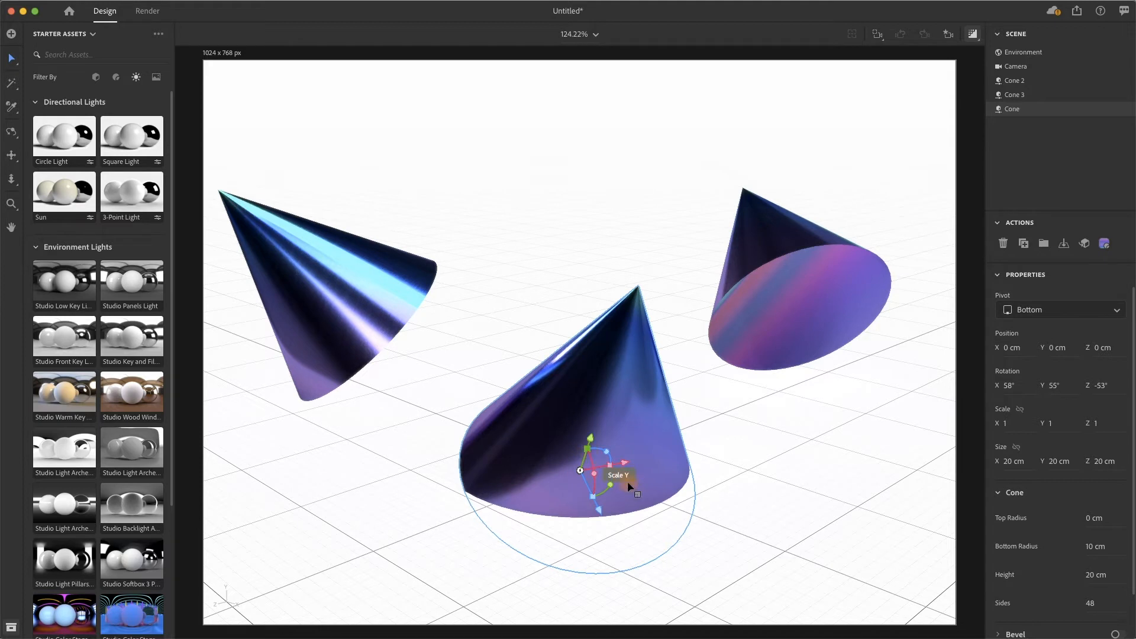
mouse_move(591, 456)
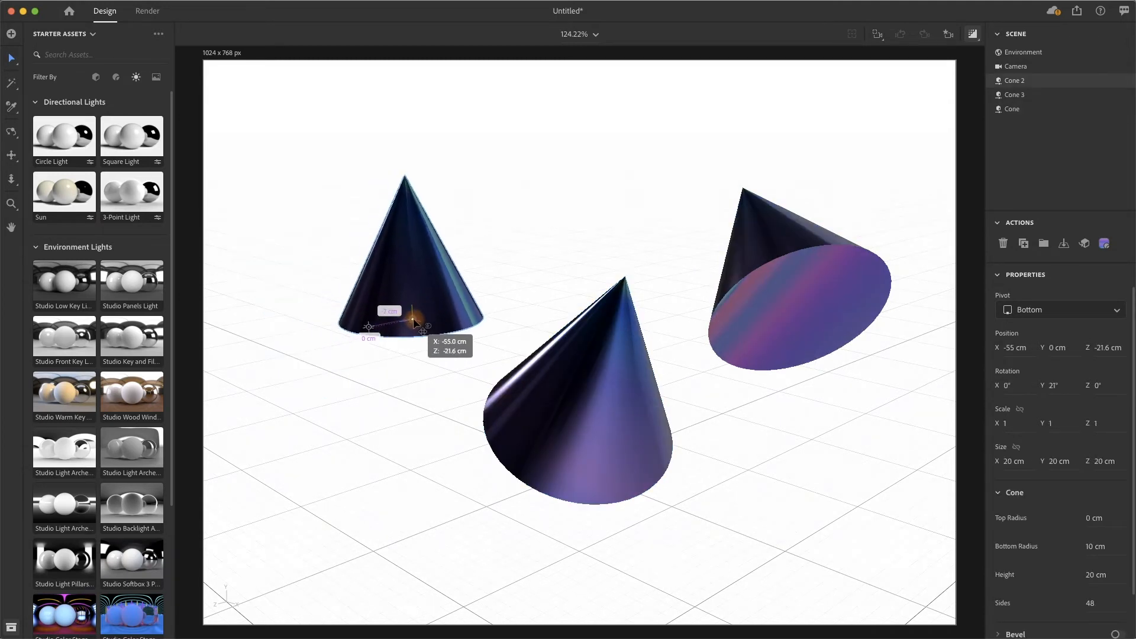
Undo the accidental move of the left cone, Cone 2, with Cmd+Z
key("cmd+z")
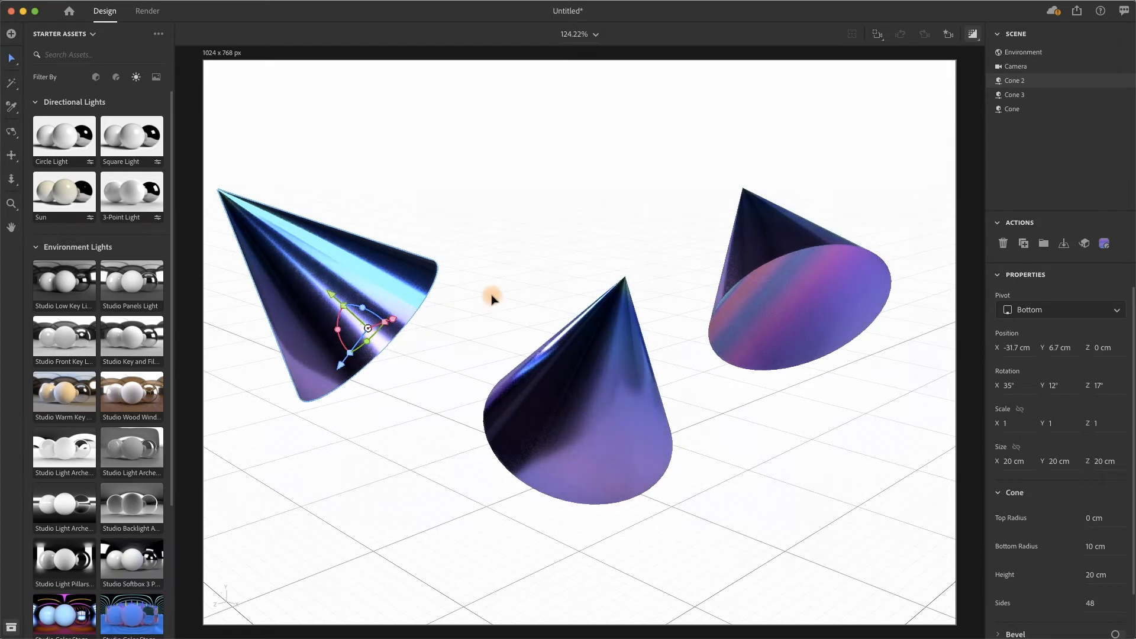
mouse_move(116, 34)
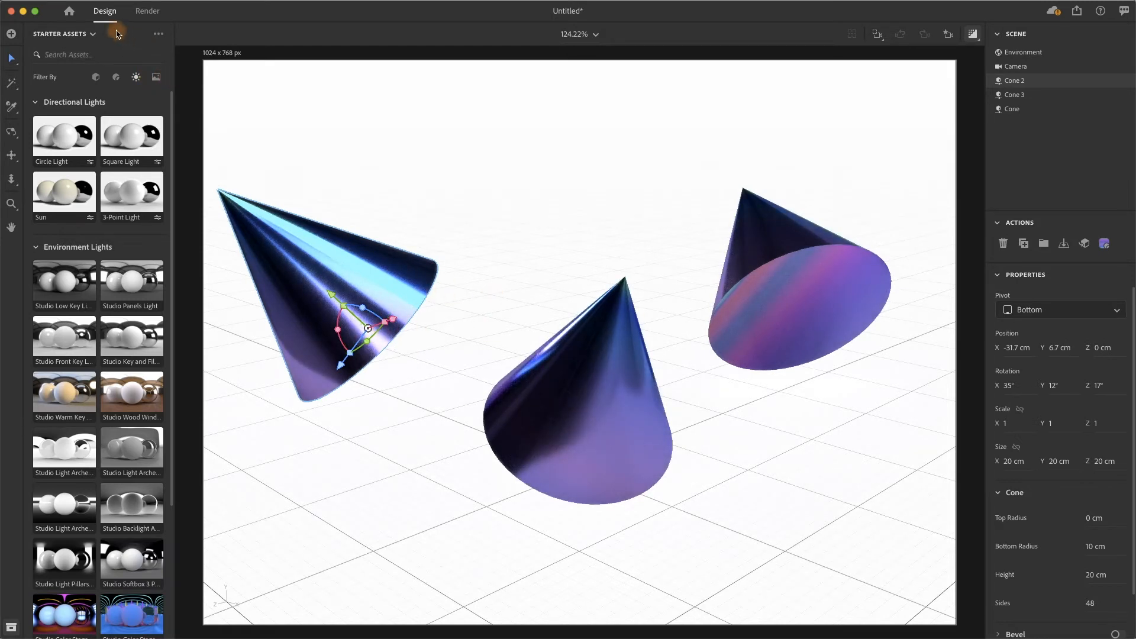
Render the scene to a PSD named 'cone1' and open it in Photoshop
left_click(148, 10)
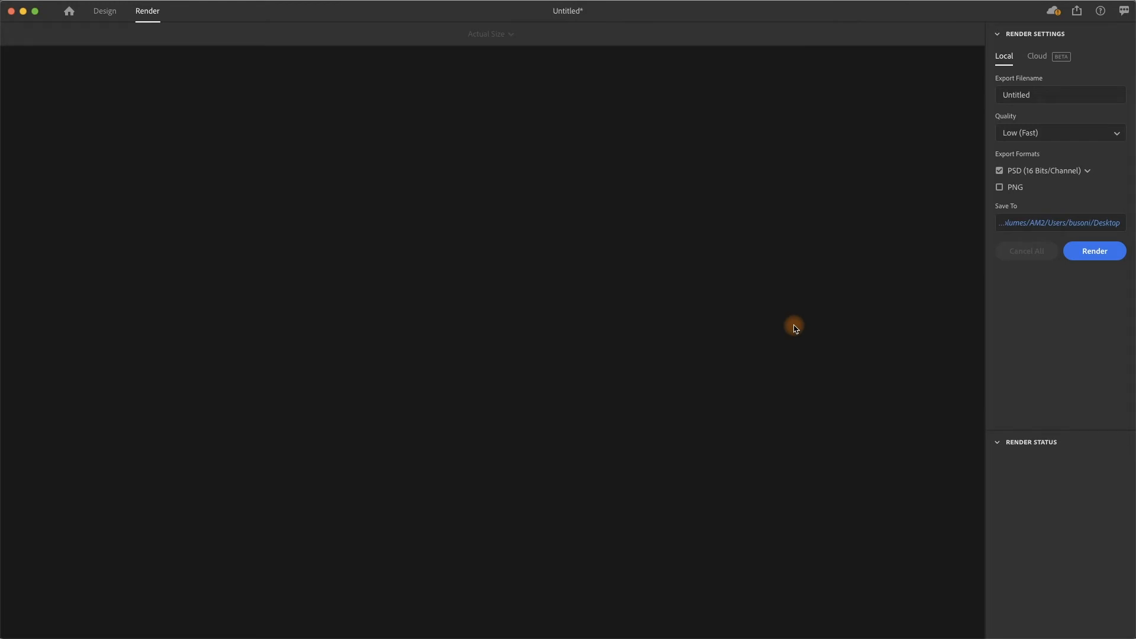
left_click(1058, 95)
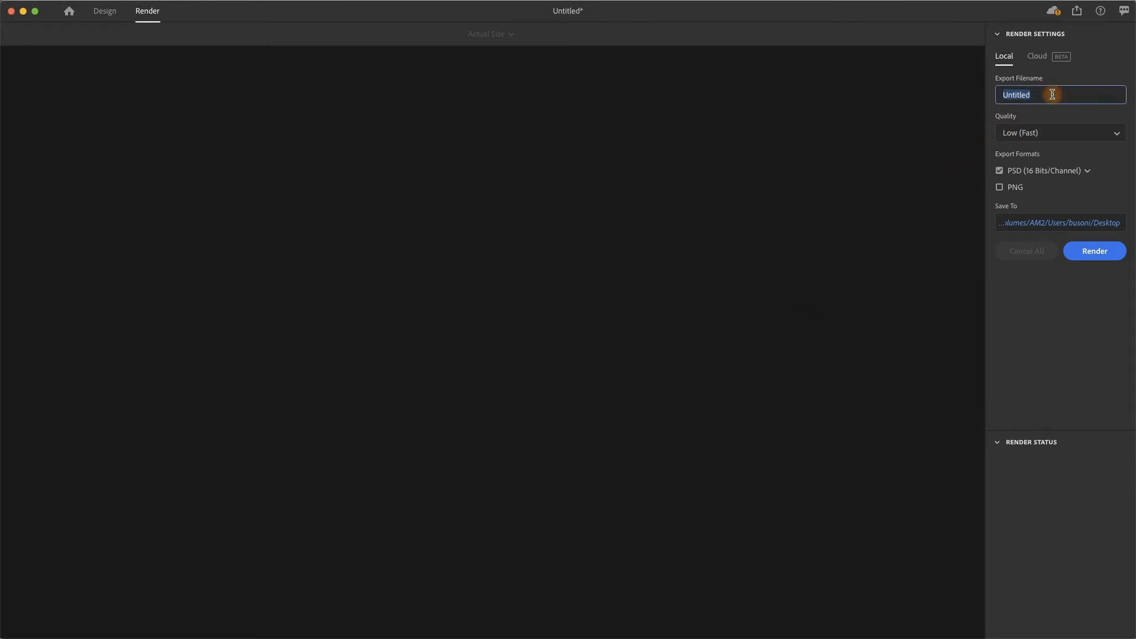
type("cone1")
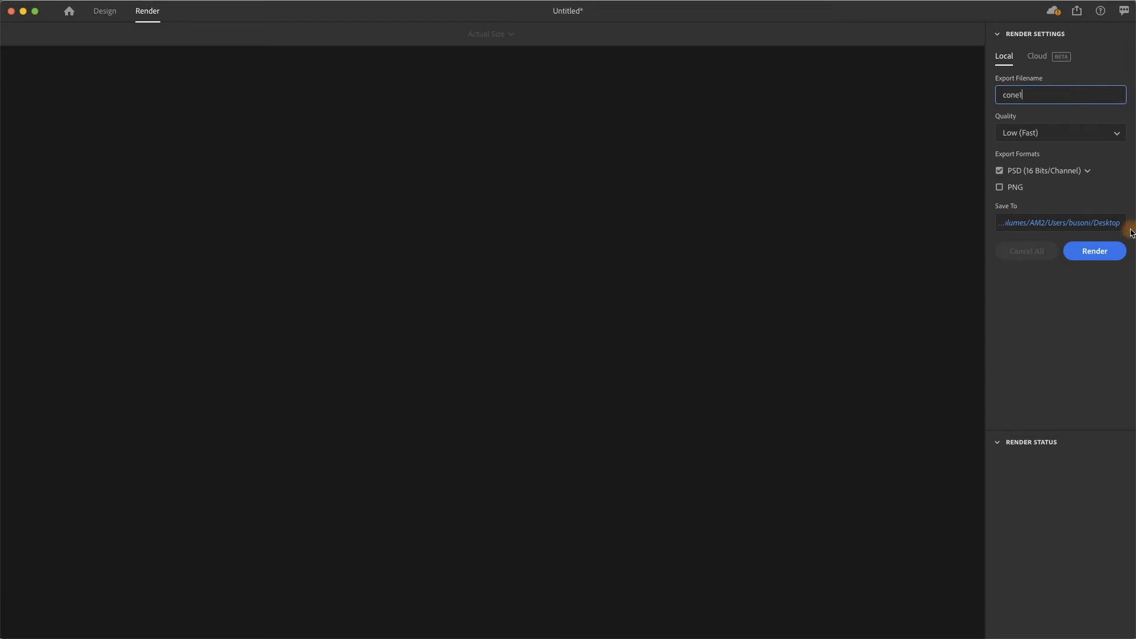
left_click(1094, 251)
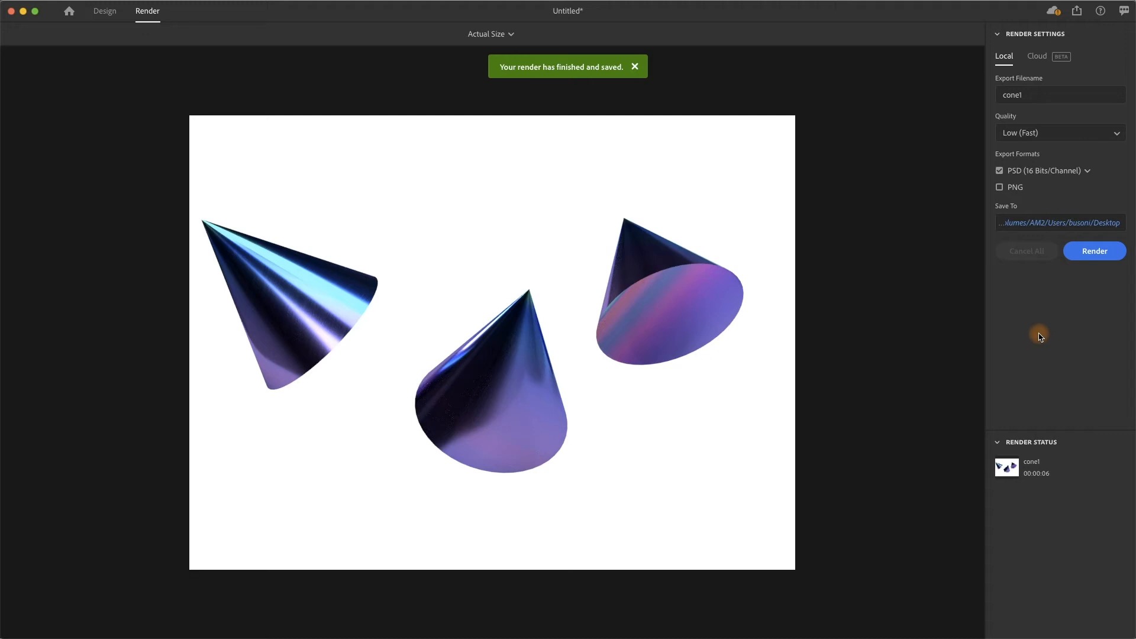
mouse_move(1062, 481)
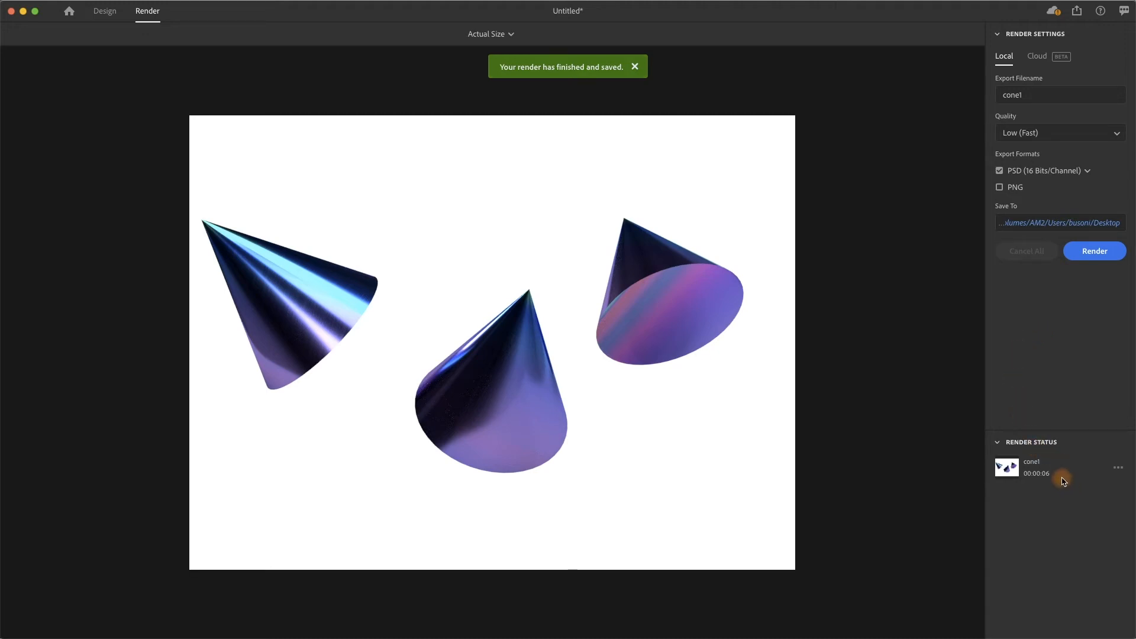
left_click(634, 66)
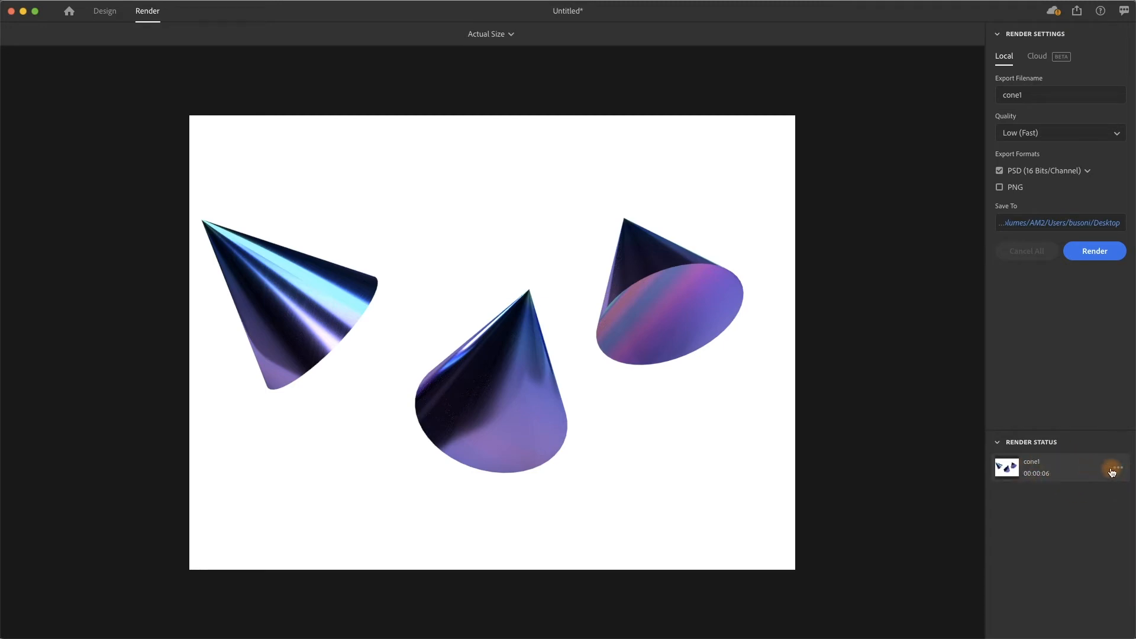
left_click(1117, 467)
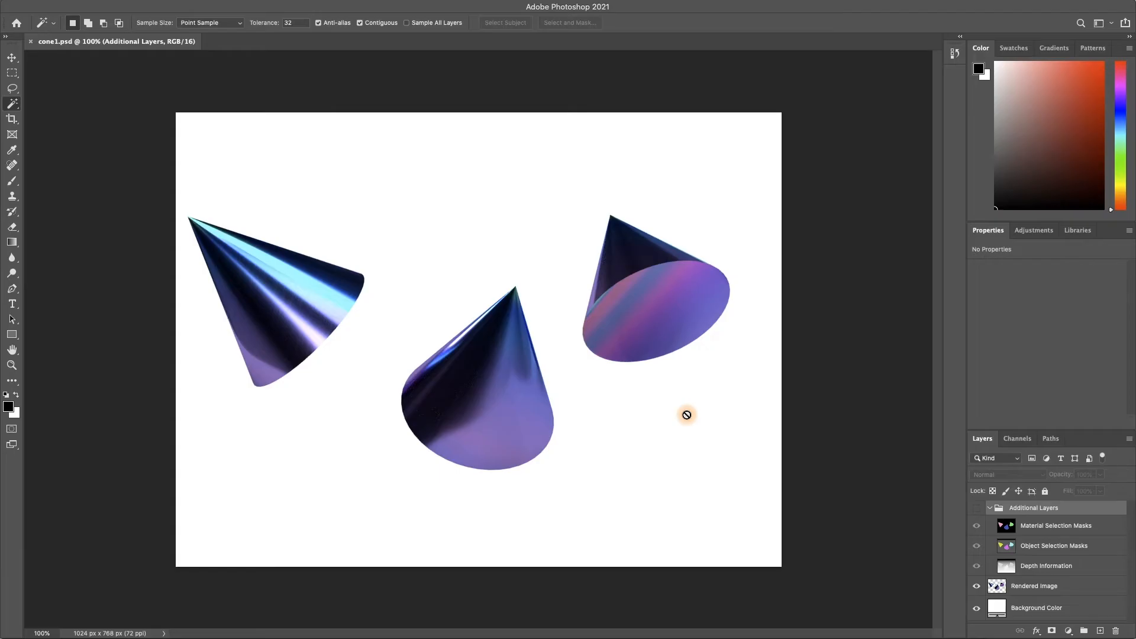
mouse_move(404, 238)
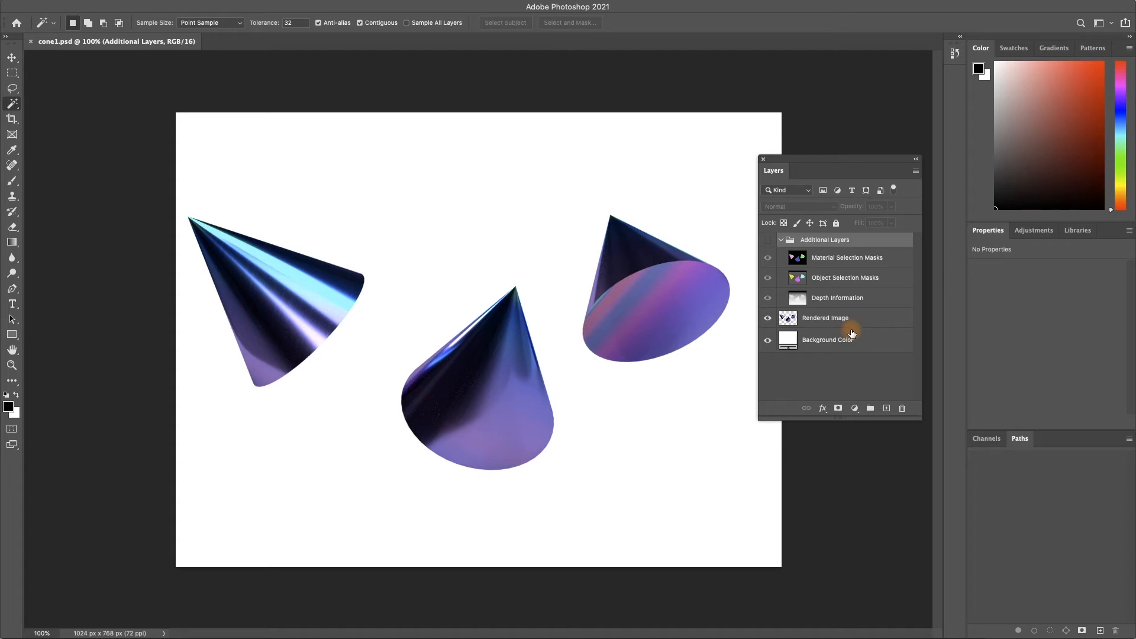
mouse_move(859, 356)
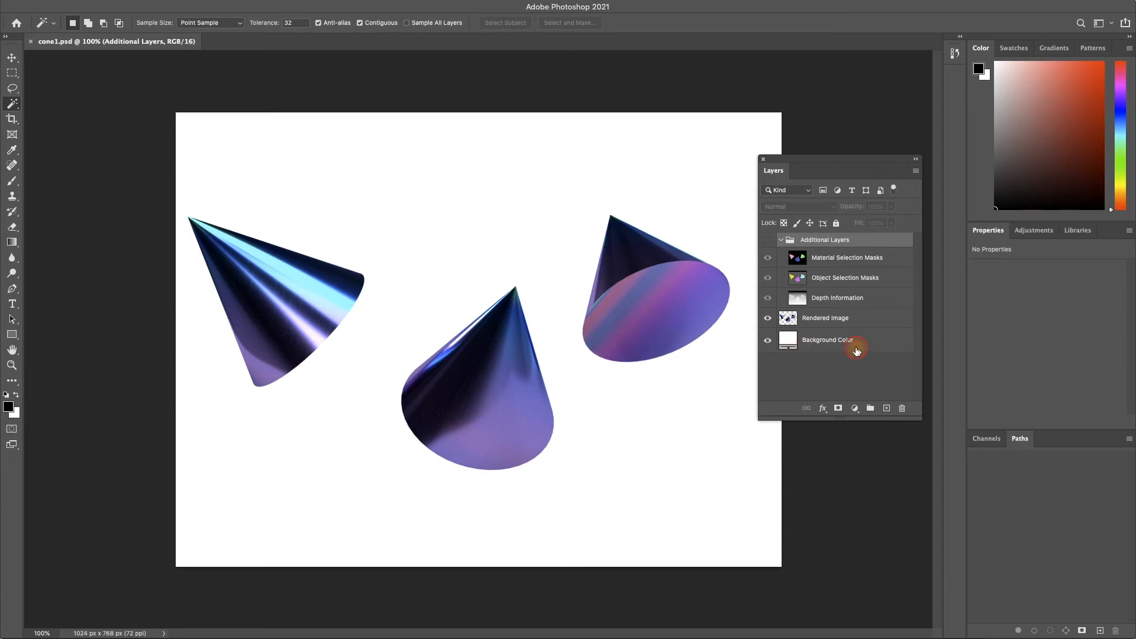
Select the white Background Color layer in the Layers panel
left_click(827, 340)
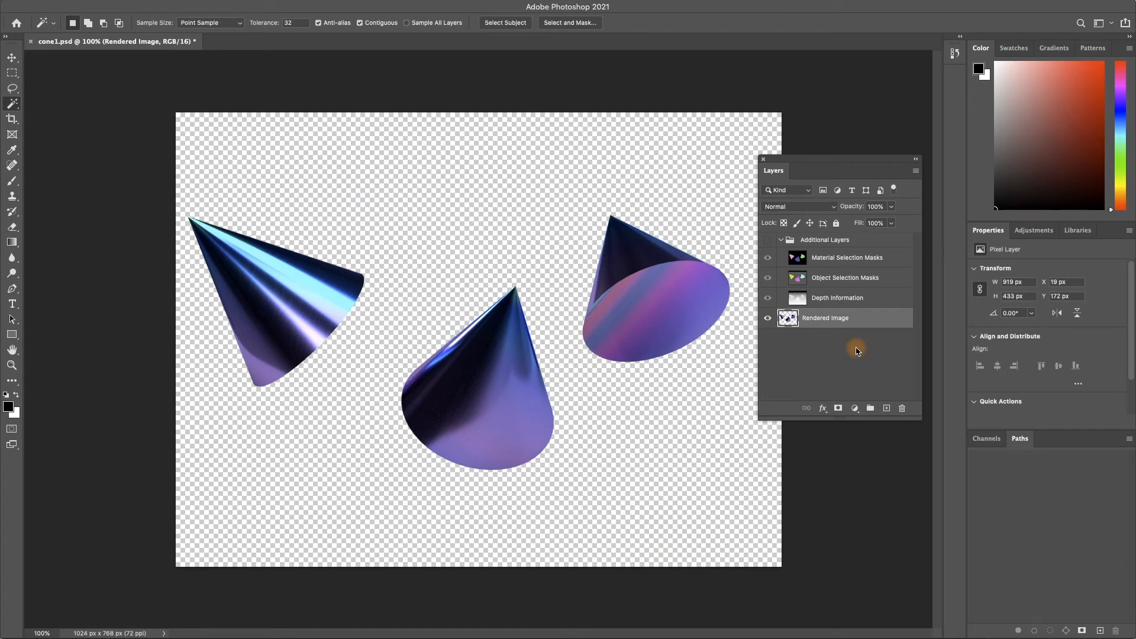
mouse_move(831, 326)
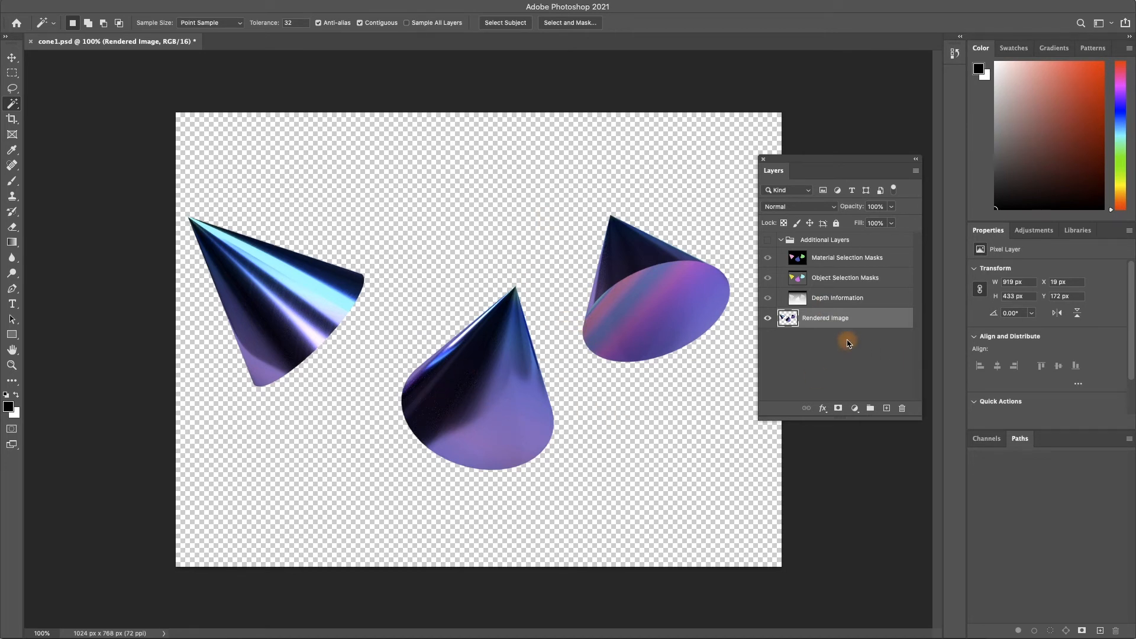
mouse_move(636, 364)
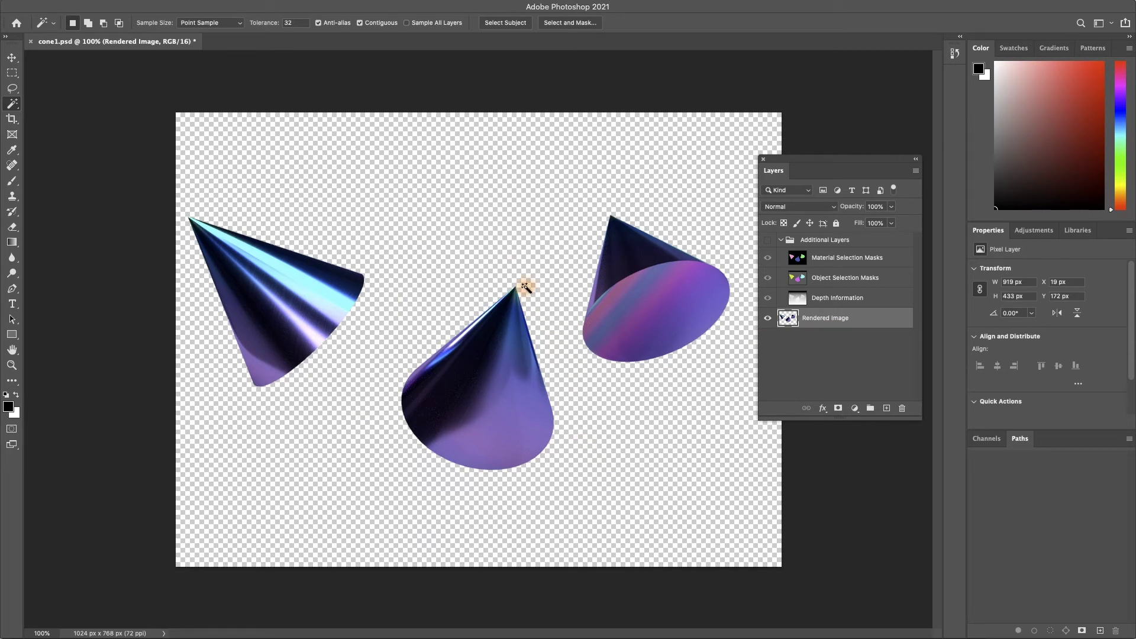
mouse_move(500, 264)
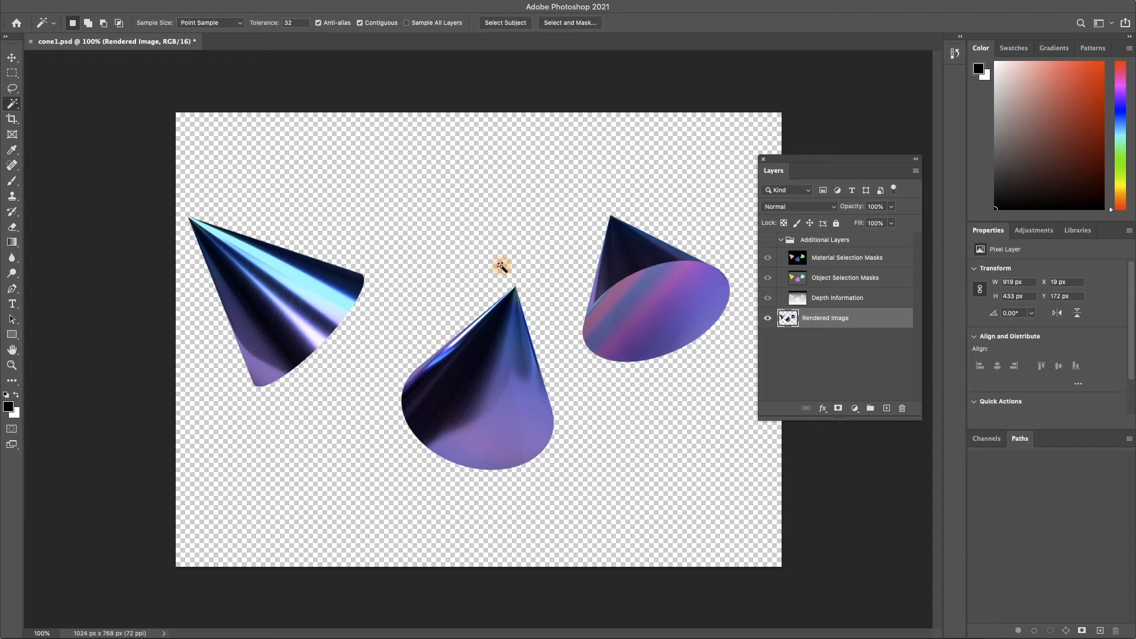
mouse_move(514, 262)
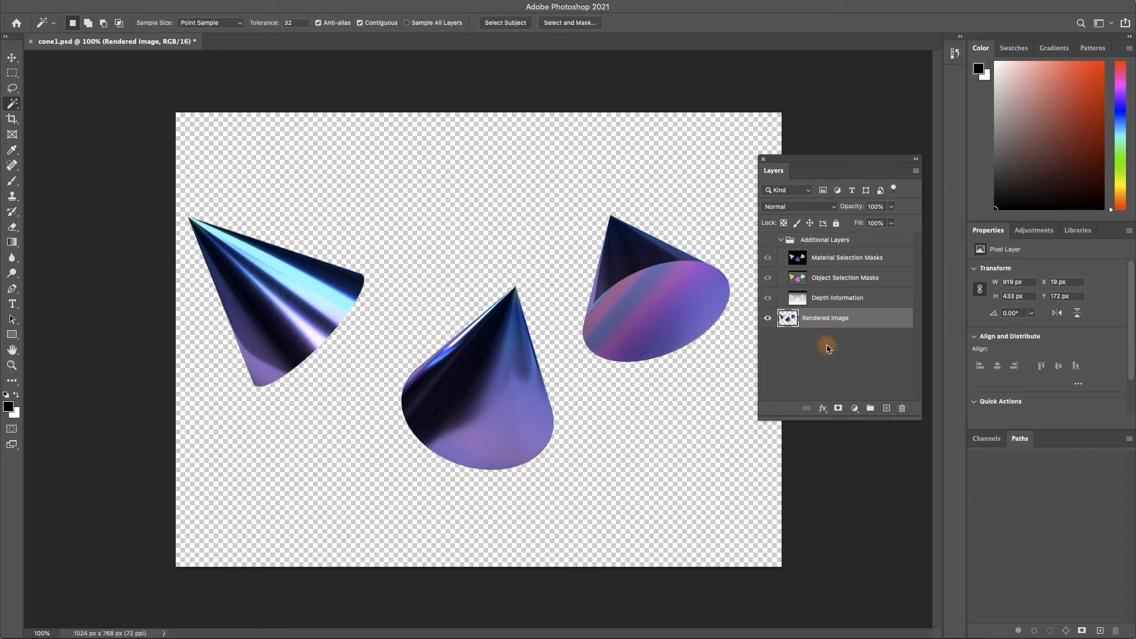
mouse_move(642, 322)
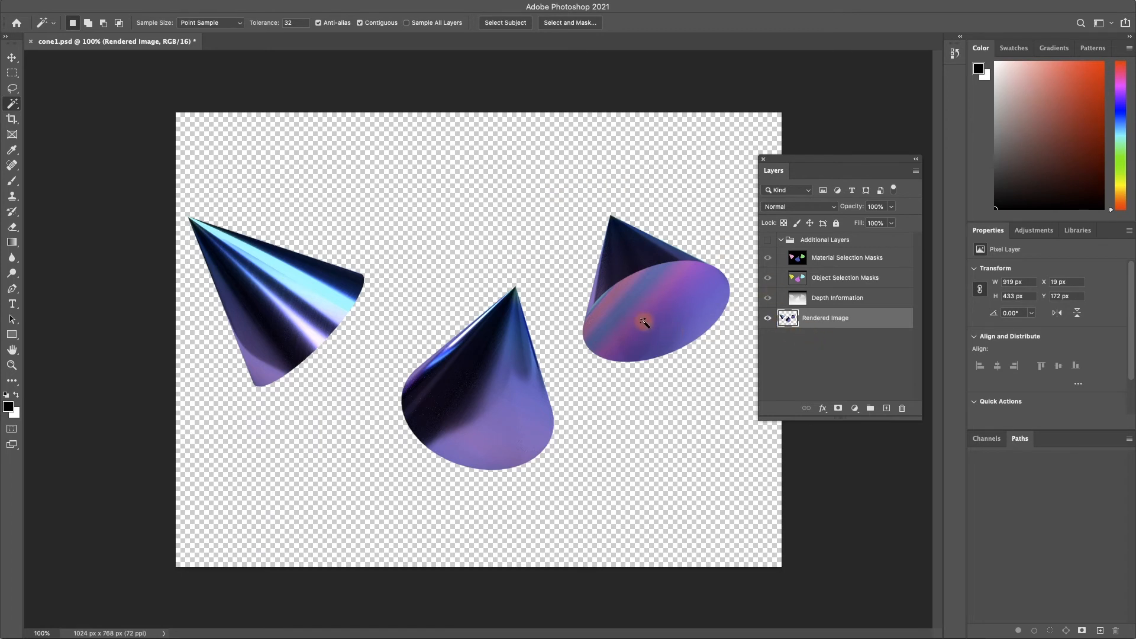
key("l")
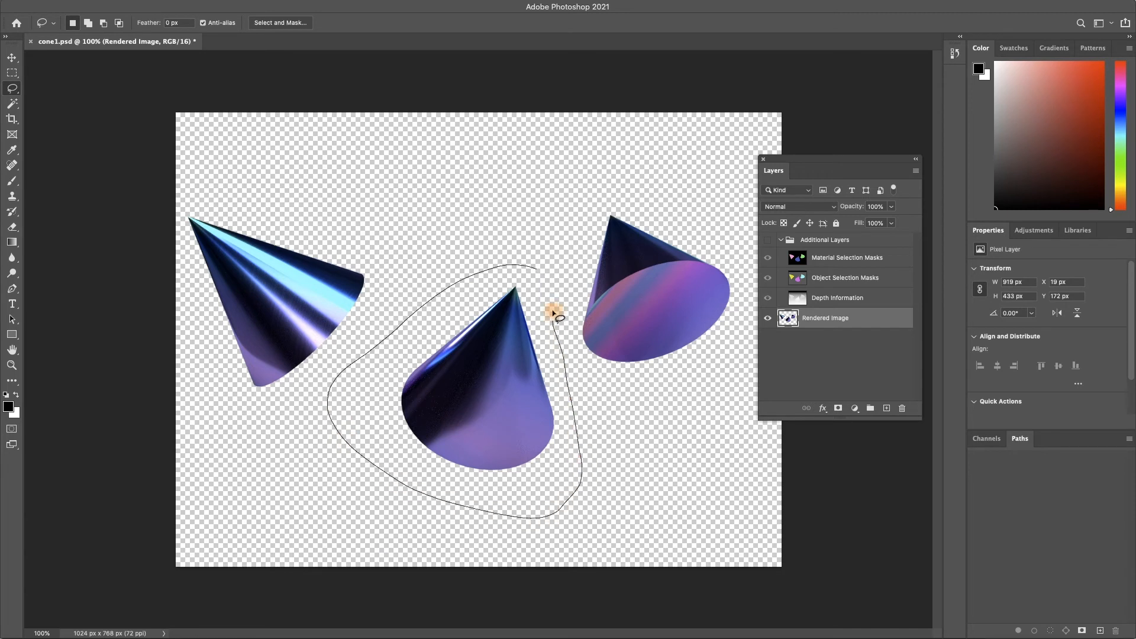
Lasso the middle cone on the Rendered Image layer and cut it out
left_click(640, 335)
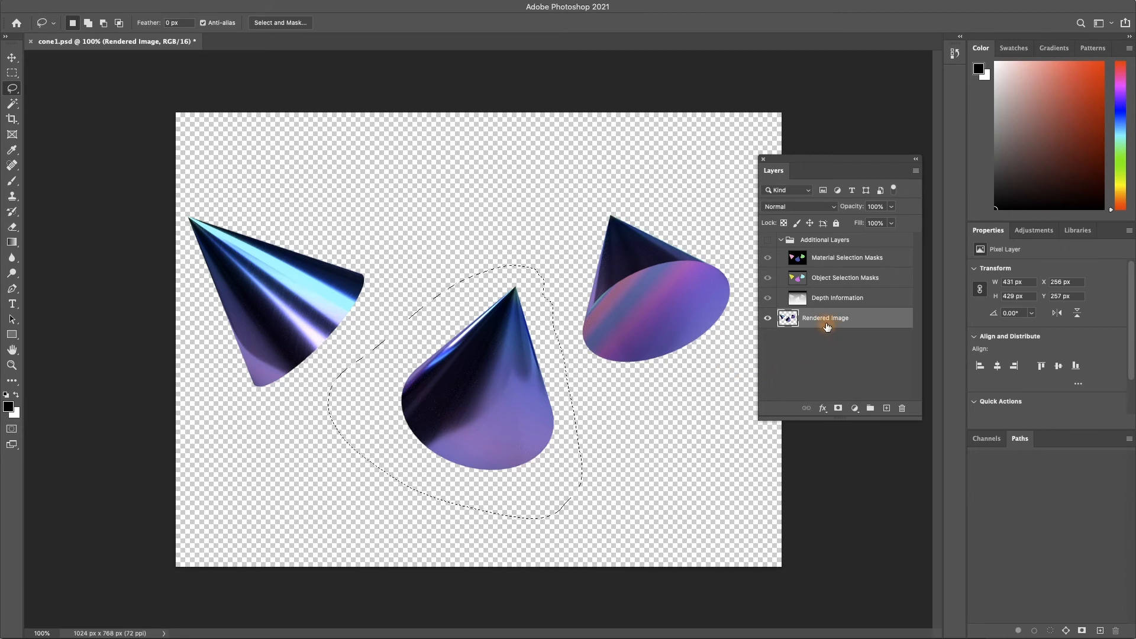
mouse_move(828, 322)
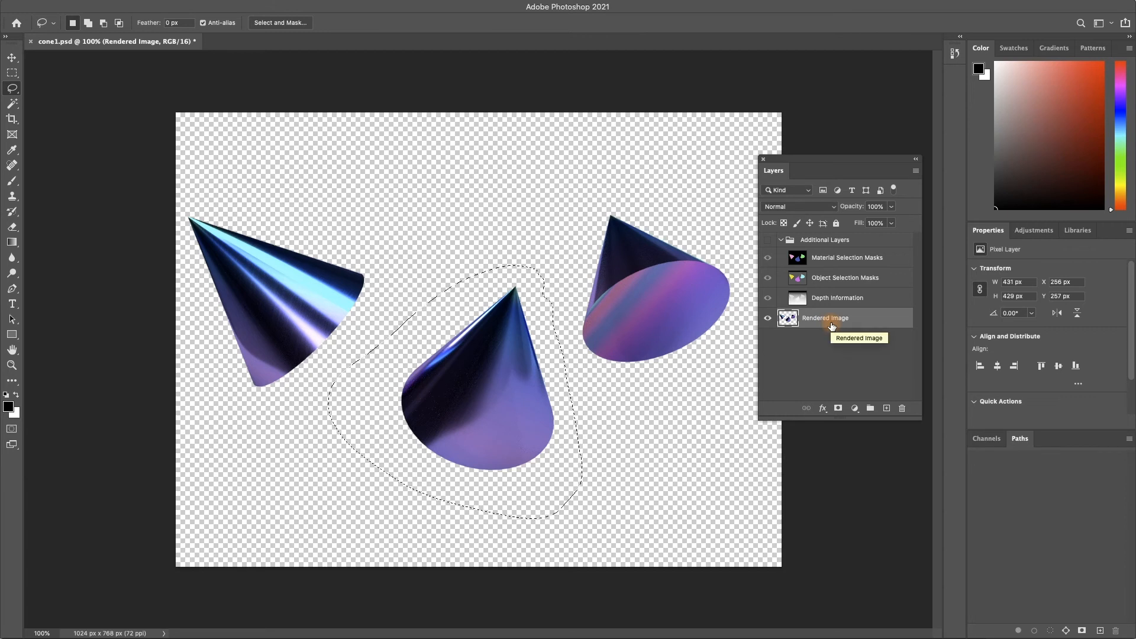
left_click(780, 239)
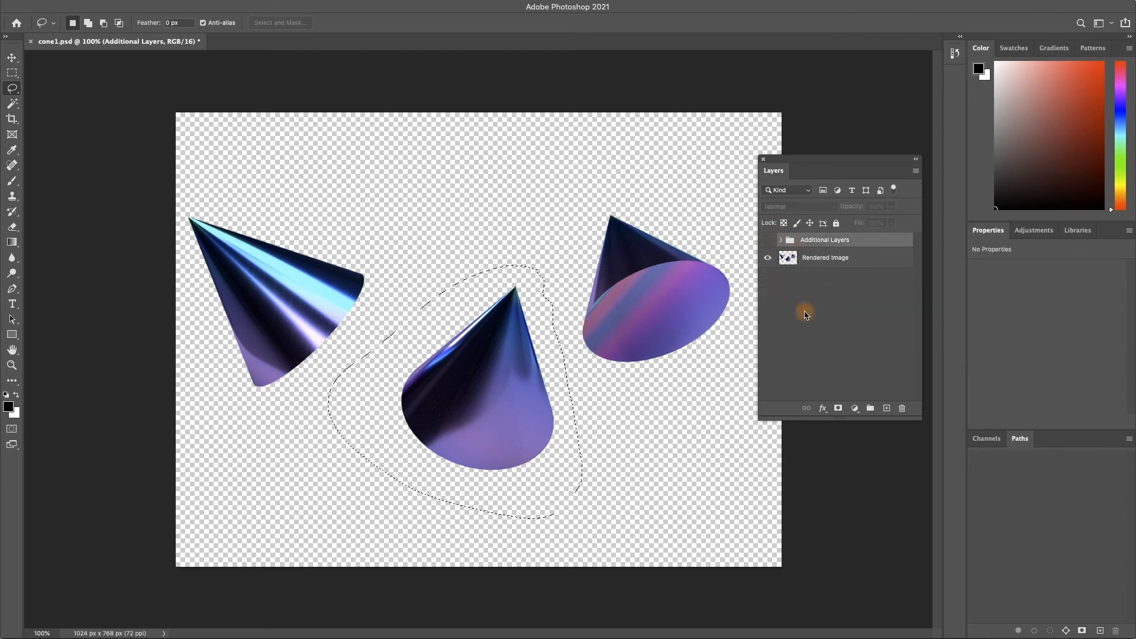
left_click(824, 258)
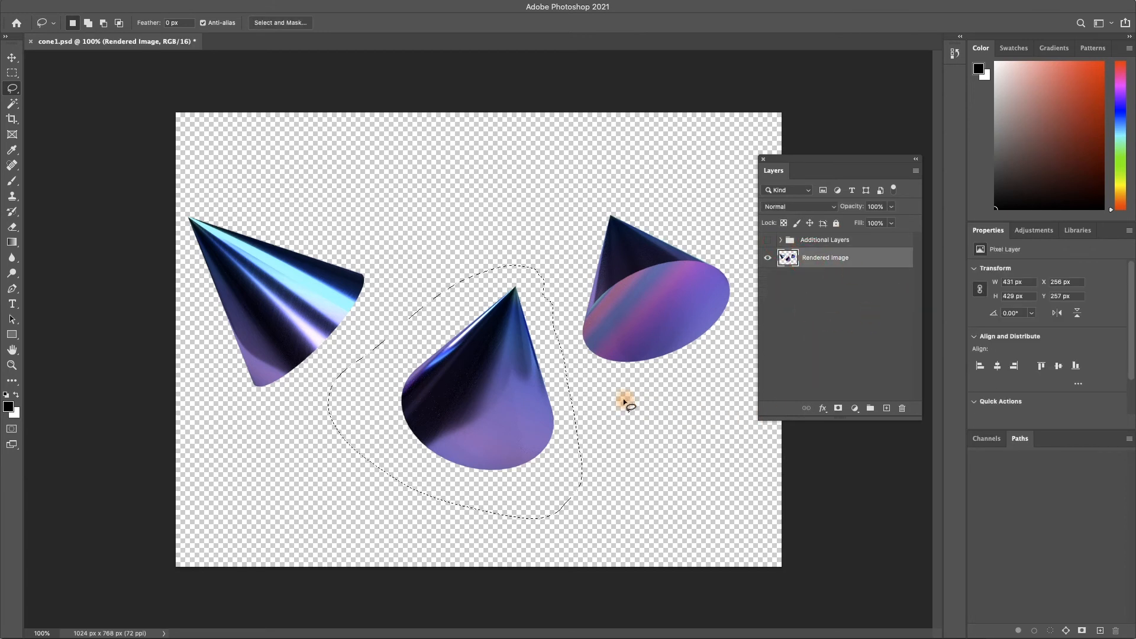
left_click(823, 240)
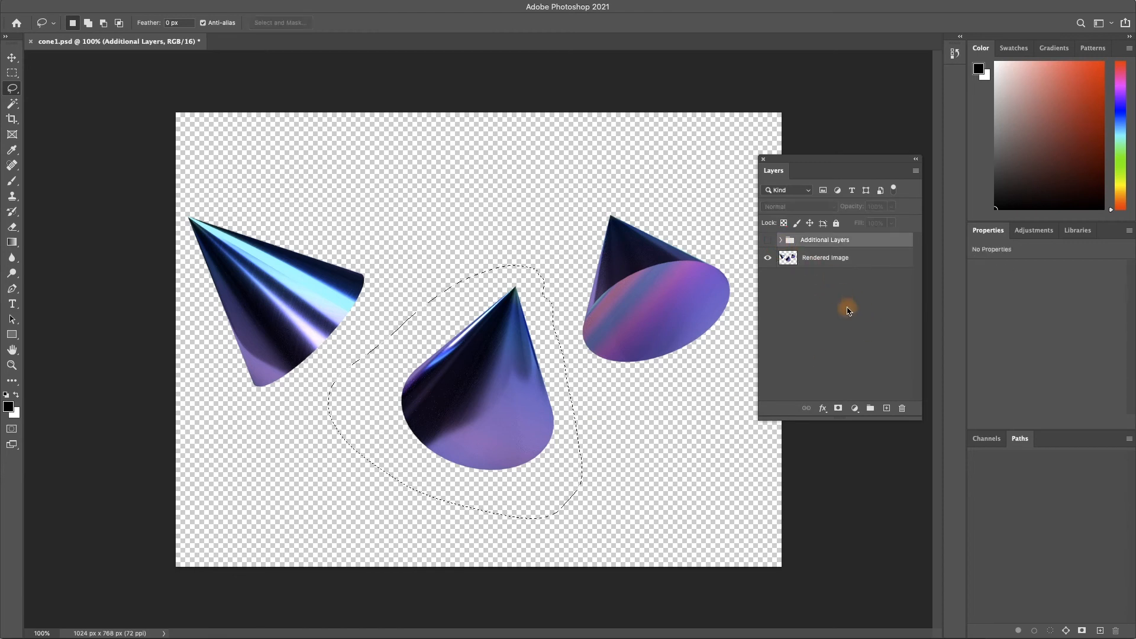
mouse_move(696, 375)
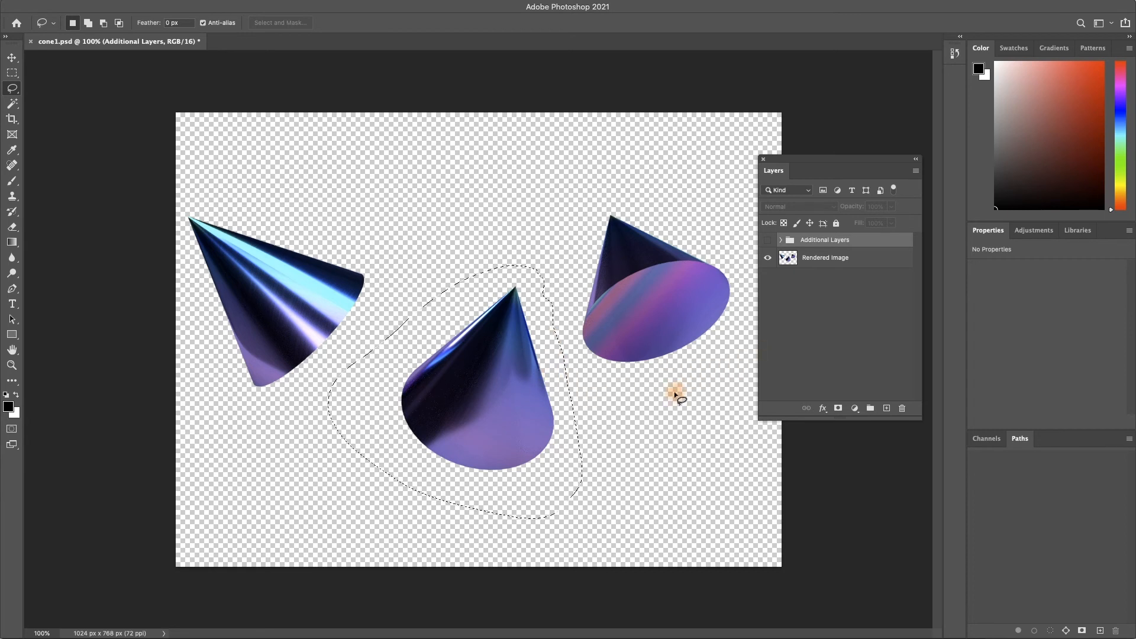
mouse_move(783, 320)
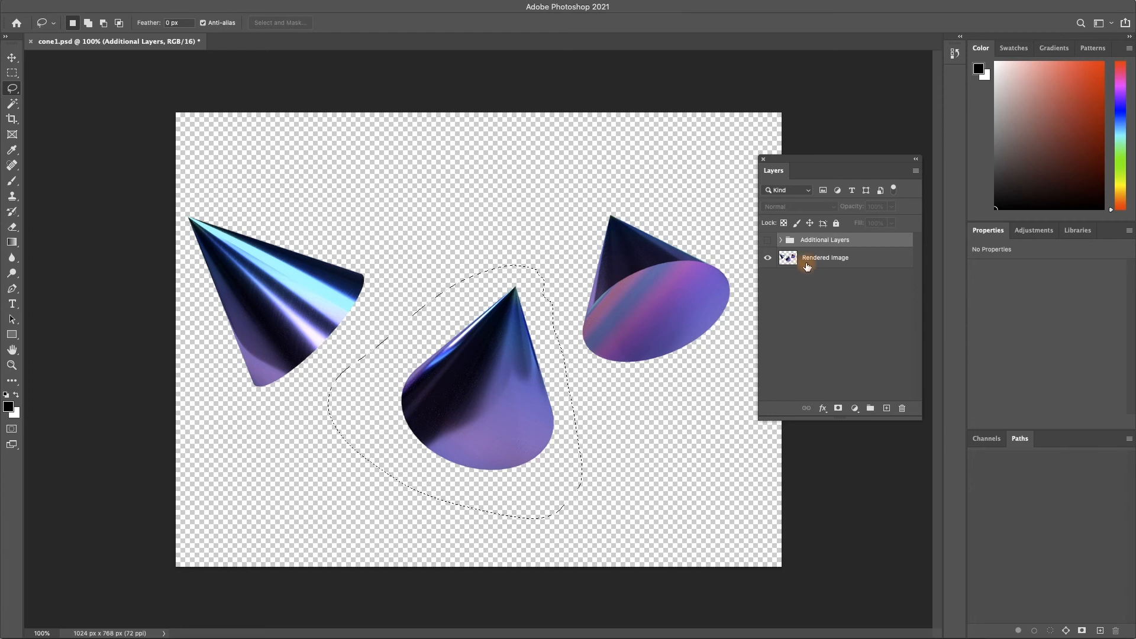
left_click(824, 258)
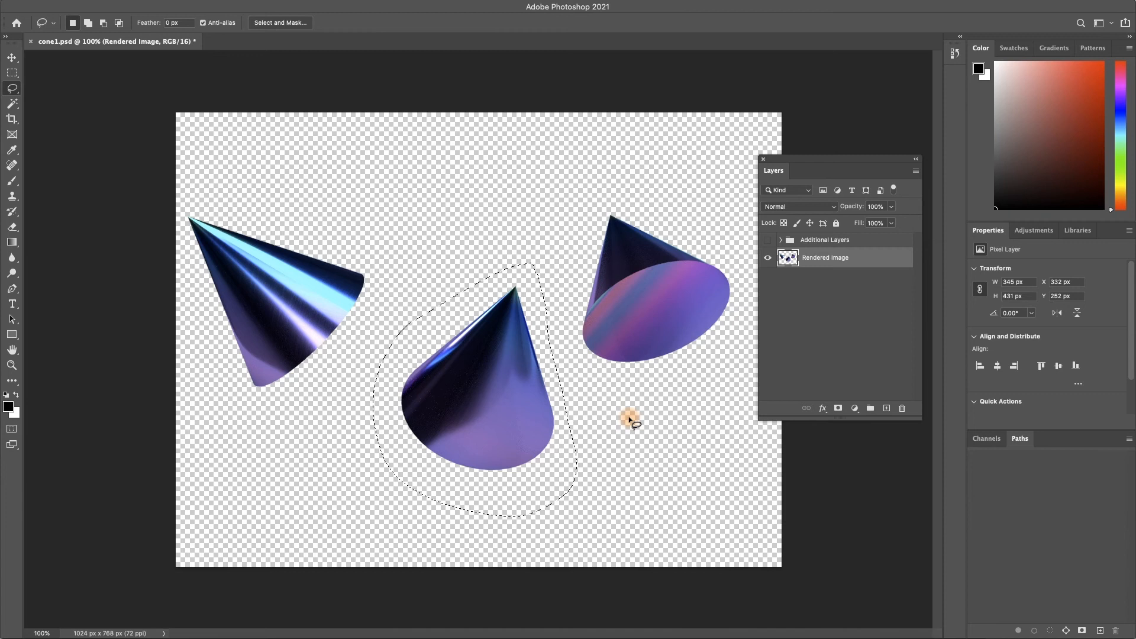
mouse_move(852, 296)
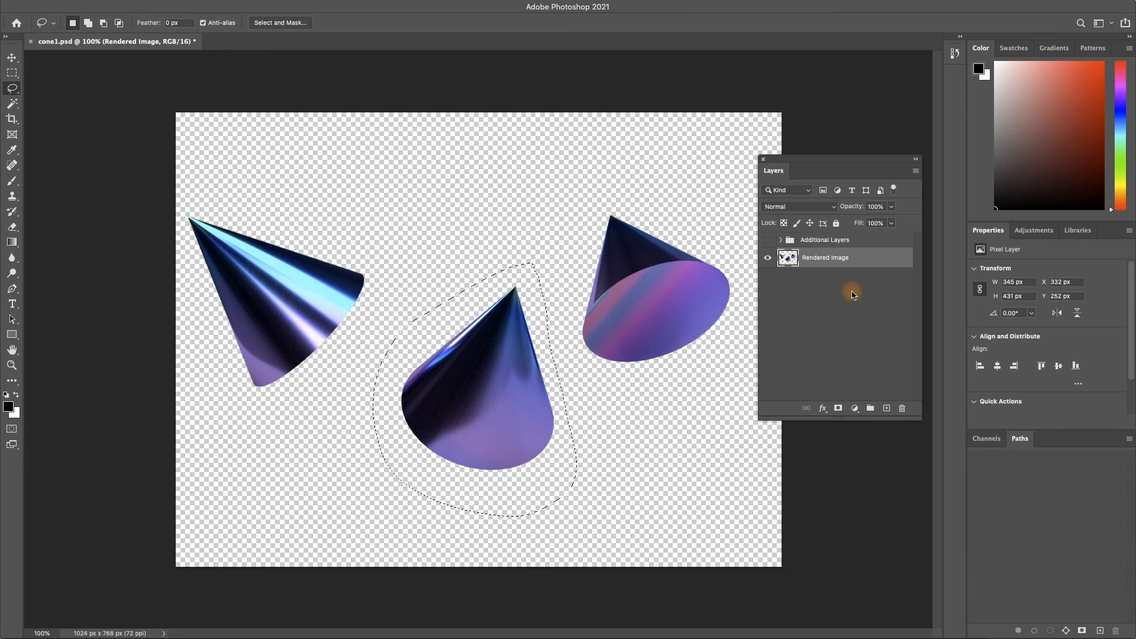
key("cmd+x")
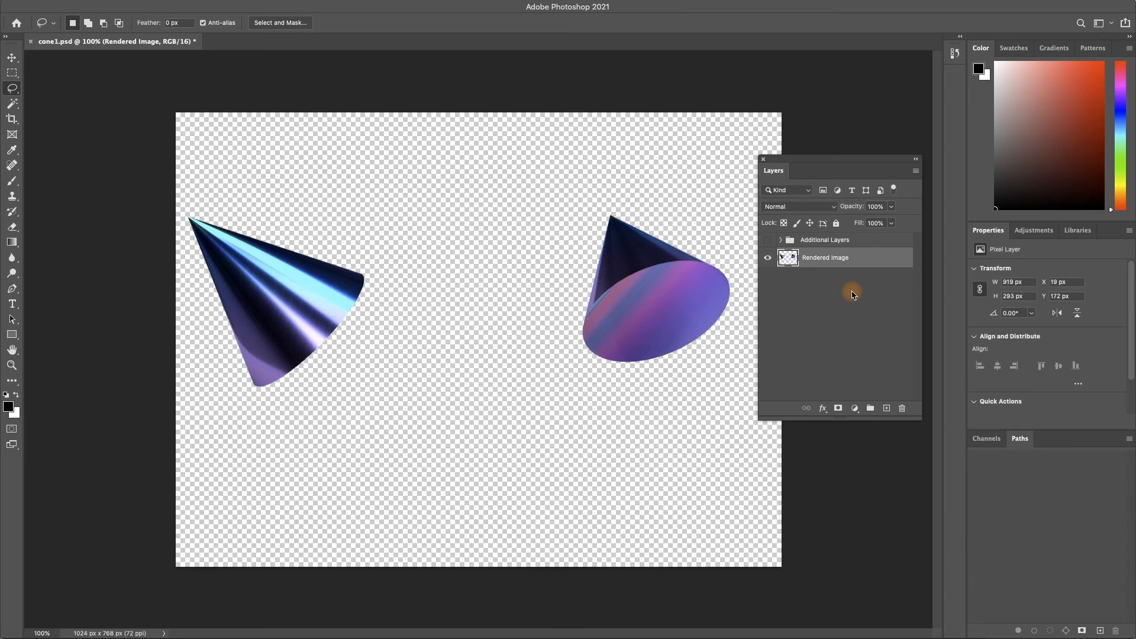
mouse_move(773, 289)
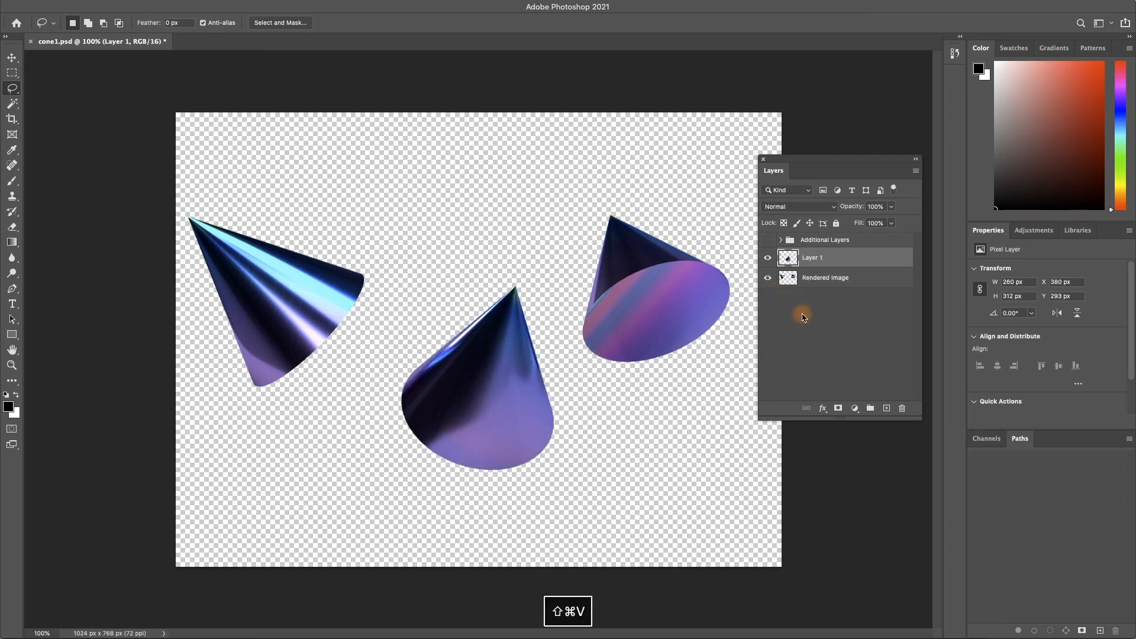
mouse_move(833, 332)
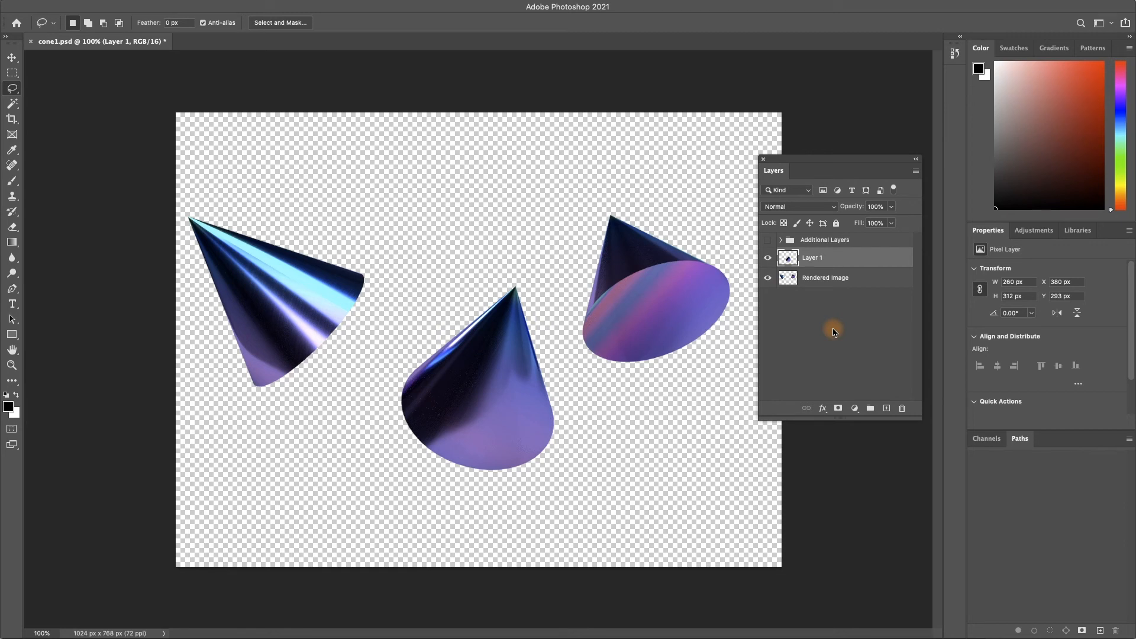
mouse_move(839, 297)
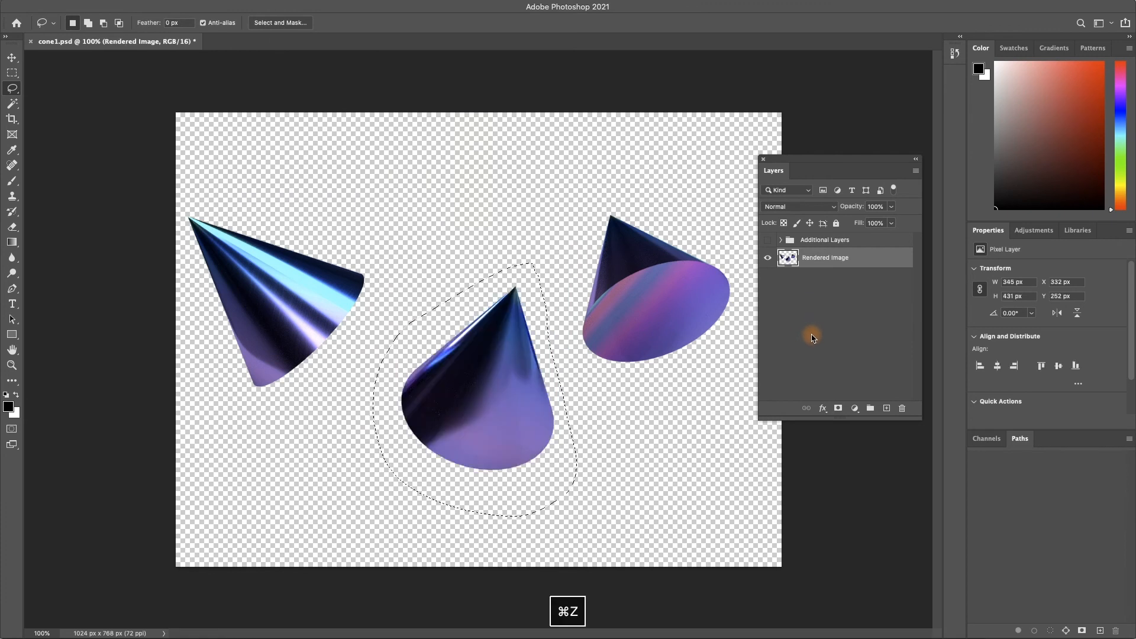
key("cmd+z")
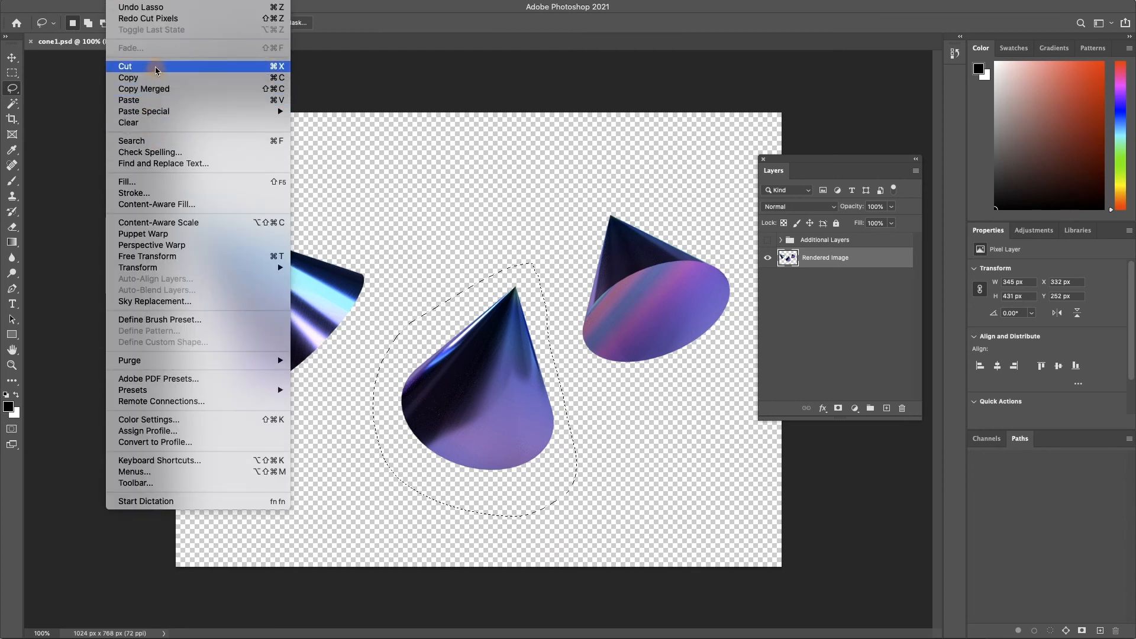
mouse_move(274, 67)
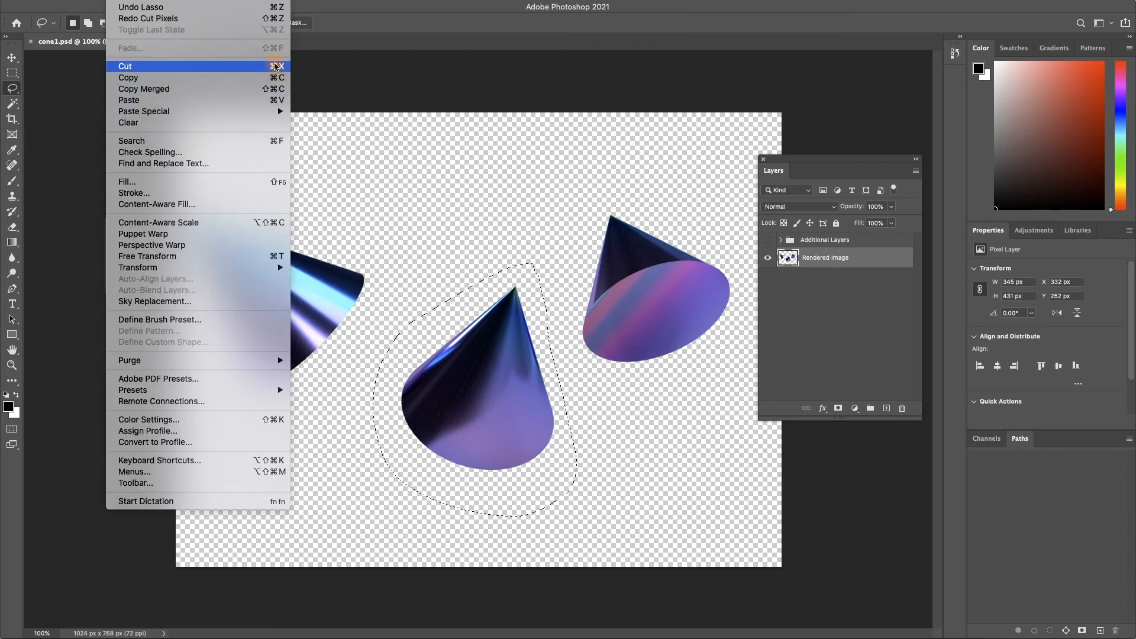
left_click(126, 65)
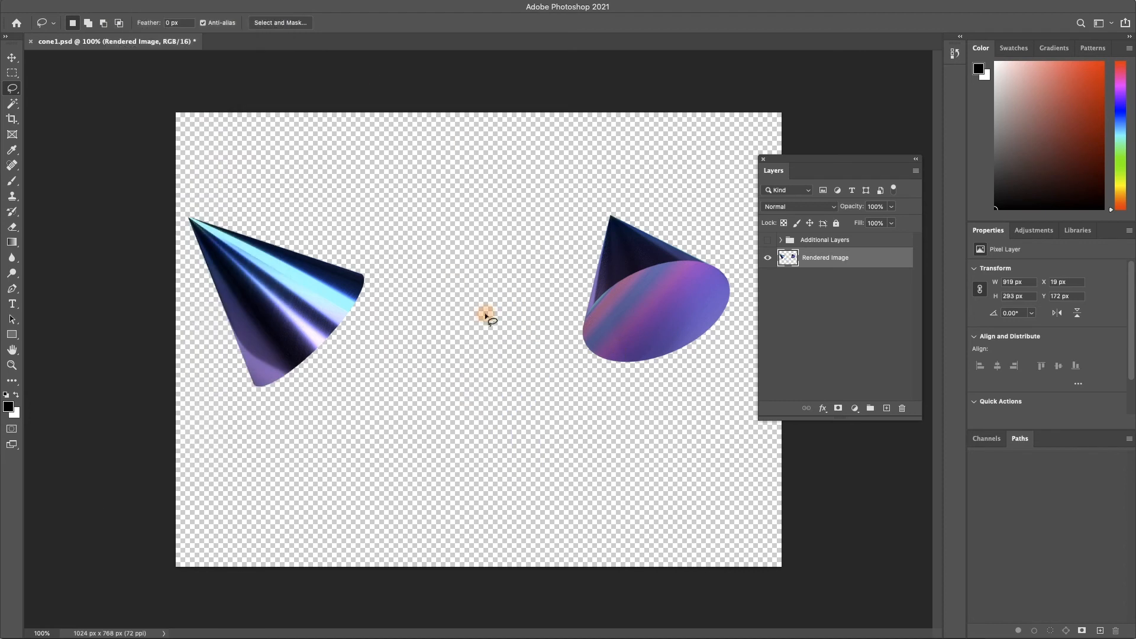
left_click(145, 7)
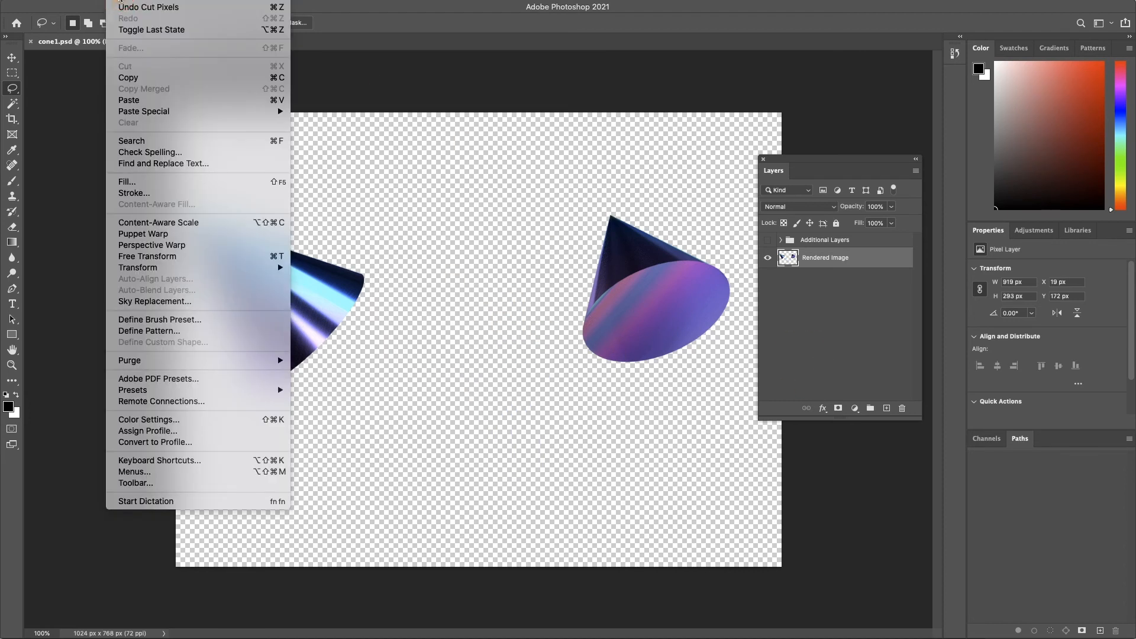
mouse_move(199, 126)
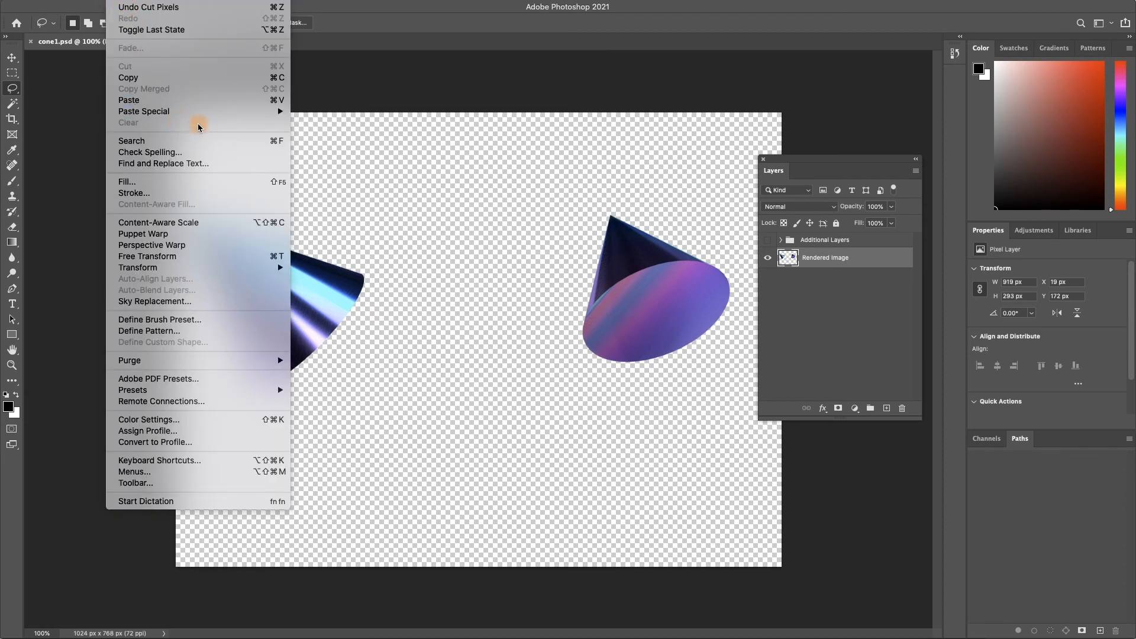
mouse_move(143, 111)
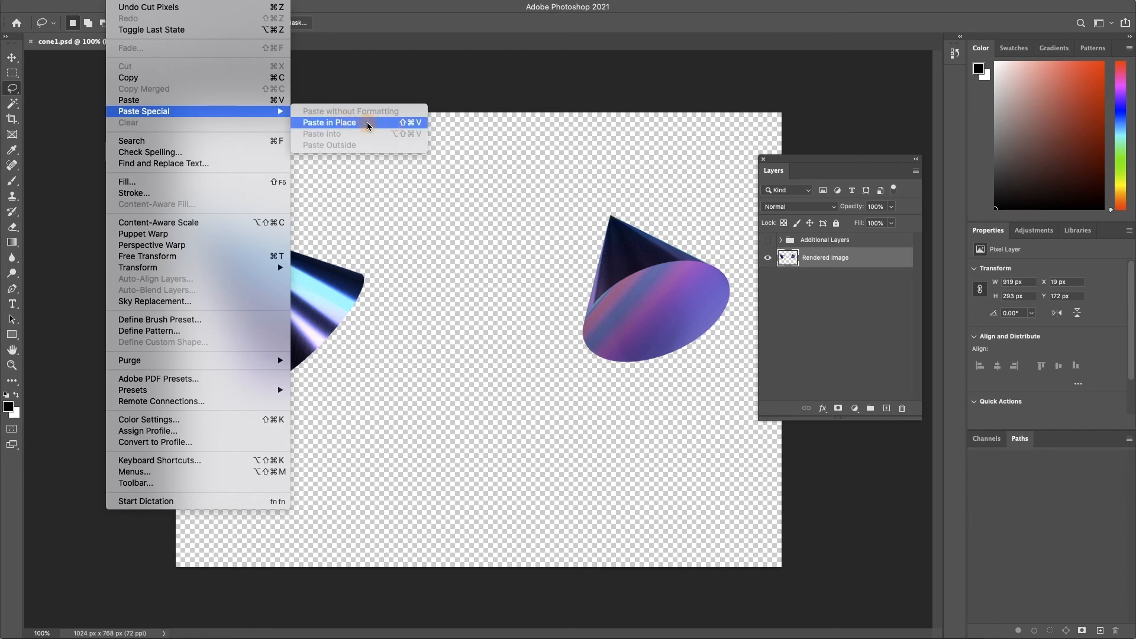
mouse_move(373, 128)
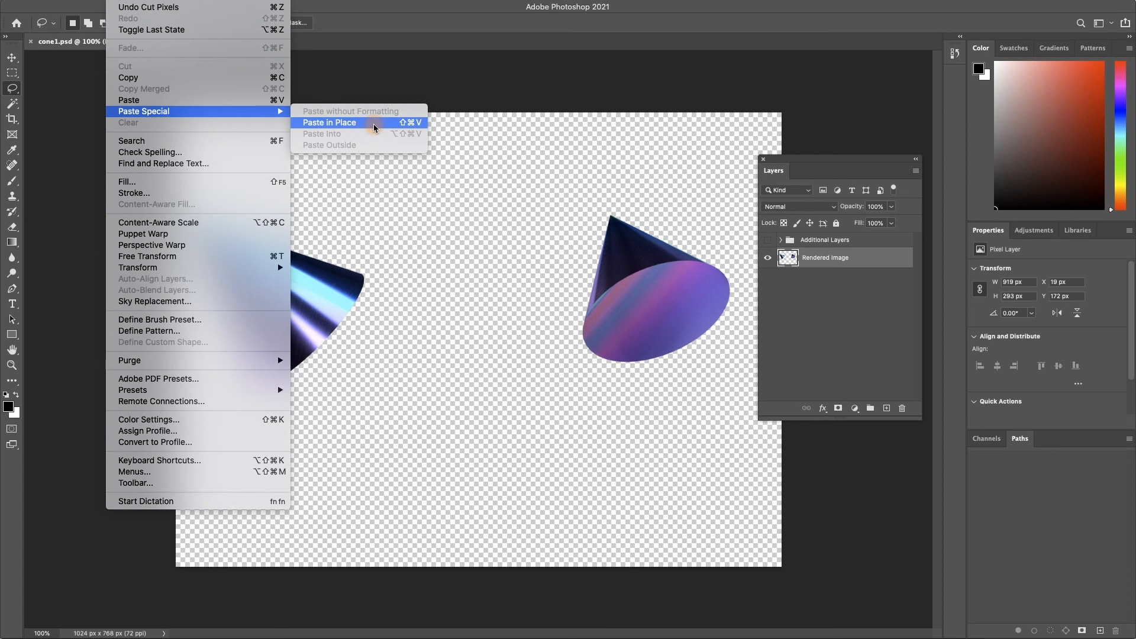
left_click(329, 122)
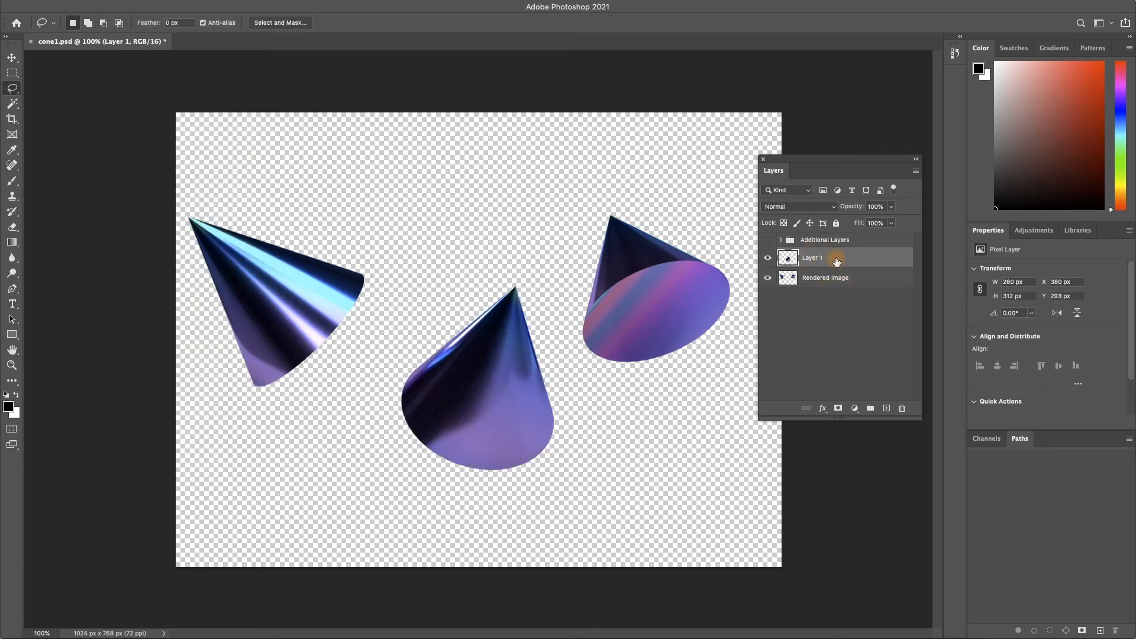
mouse_move(833, 284)
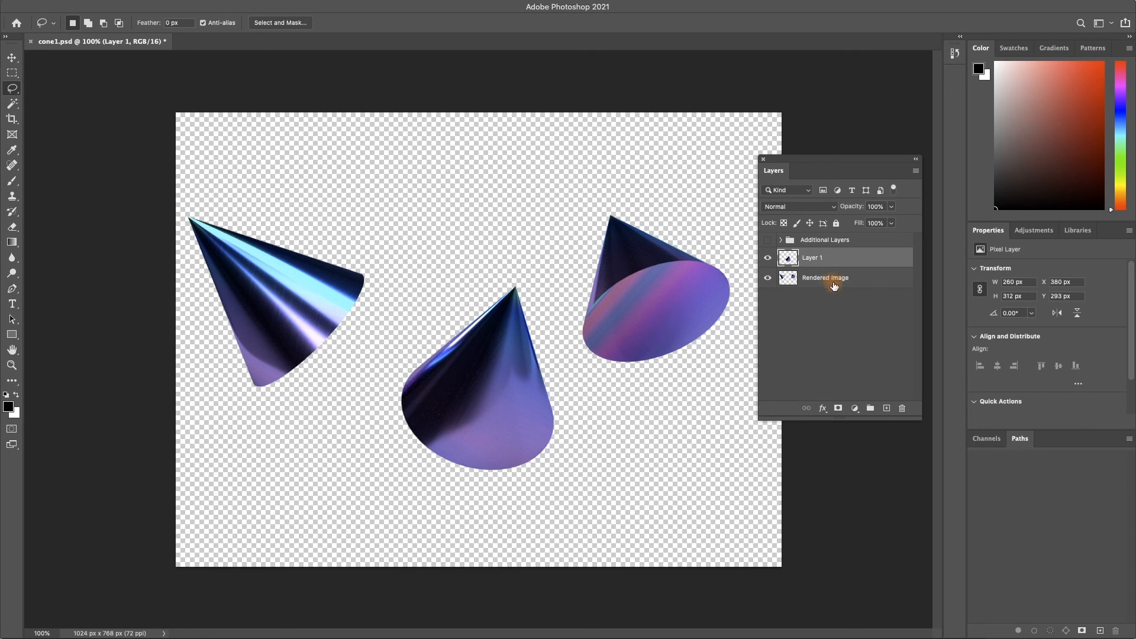
Cut the right cone from the Rendered Image layer and paste it in place as Layer 2
left_click(824, 278)
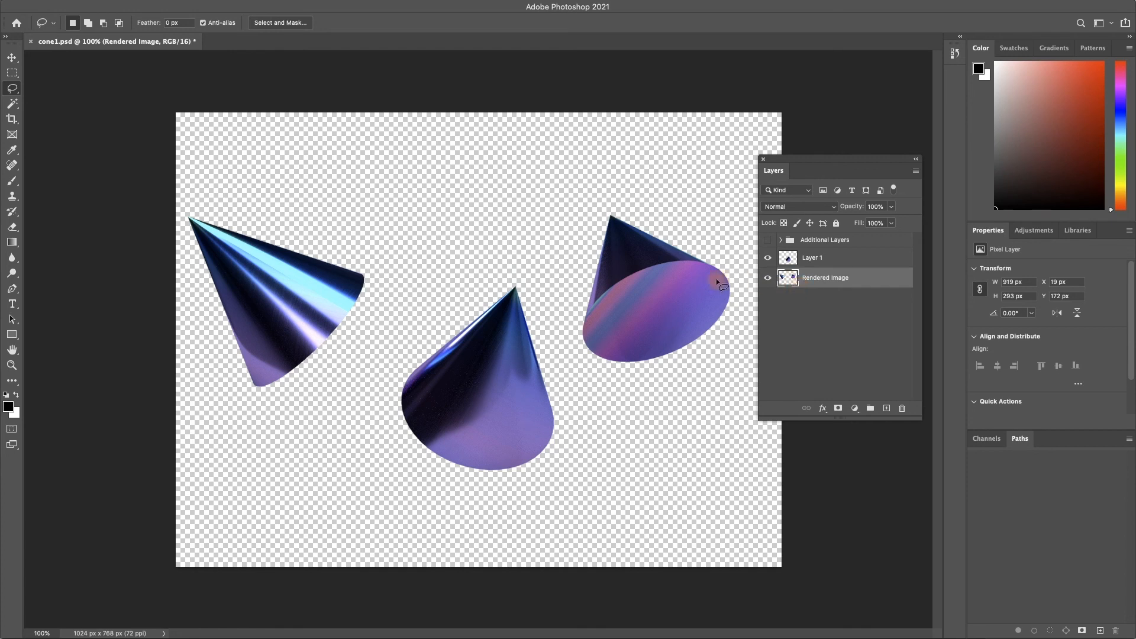
mouse_move(602, 188)
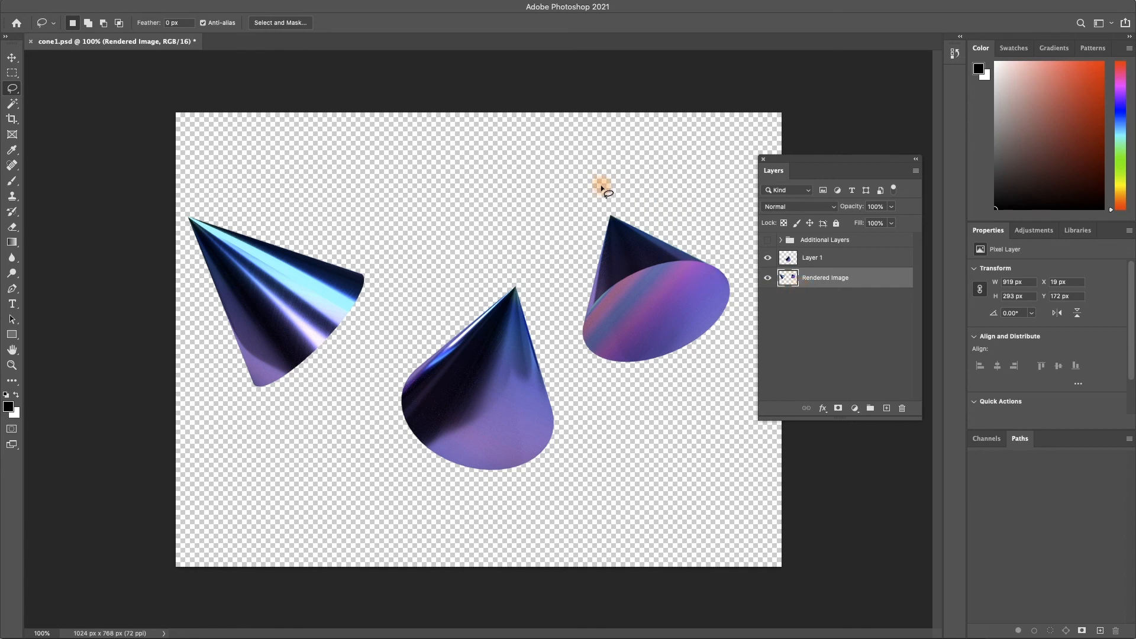
mouse_move(574, 264)
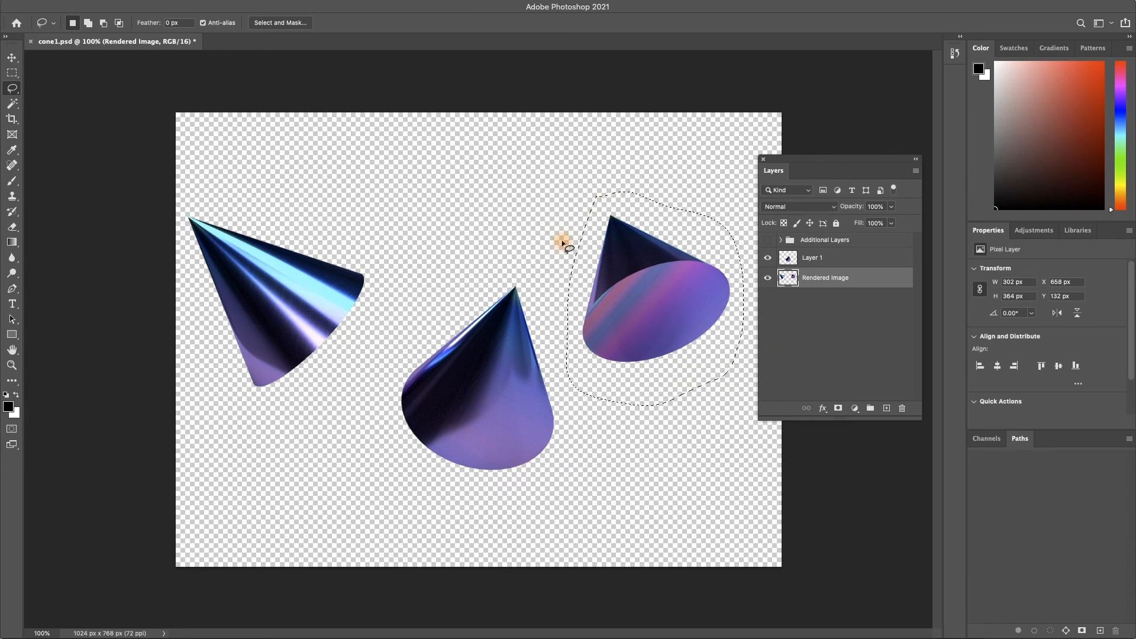
mouse_move(730, 351)
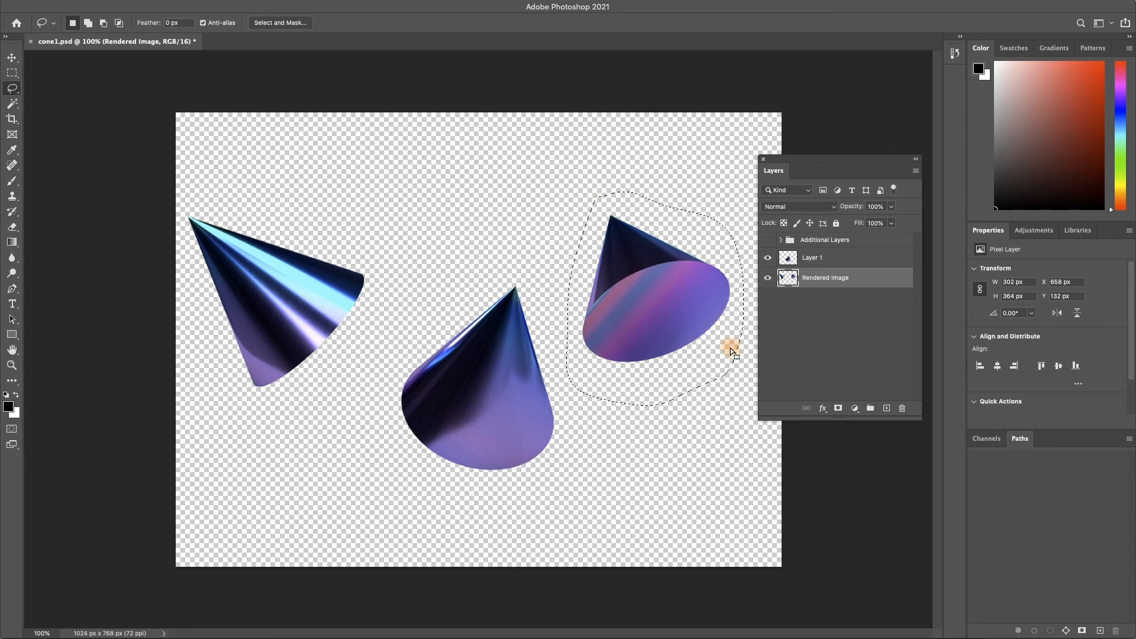
key("shift+cmd+v")
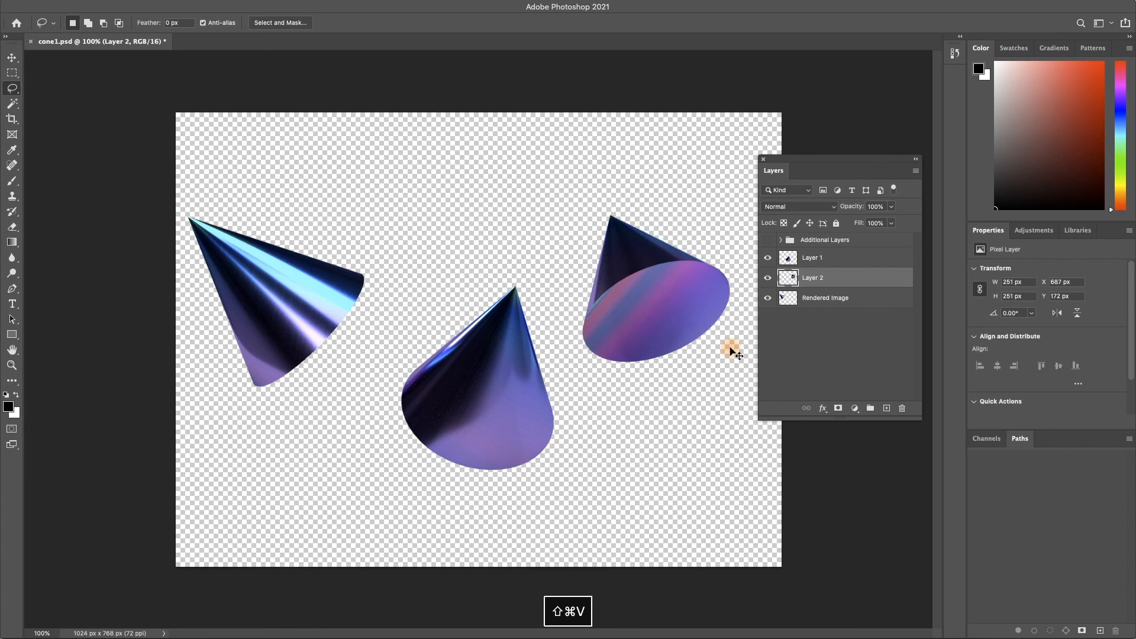
mouse_move(844, 325)
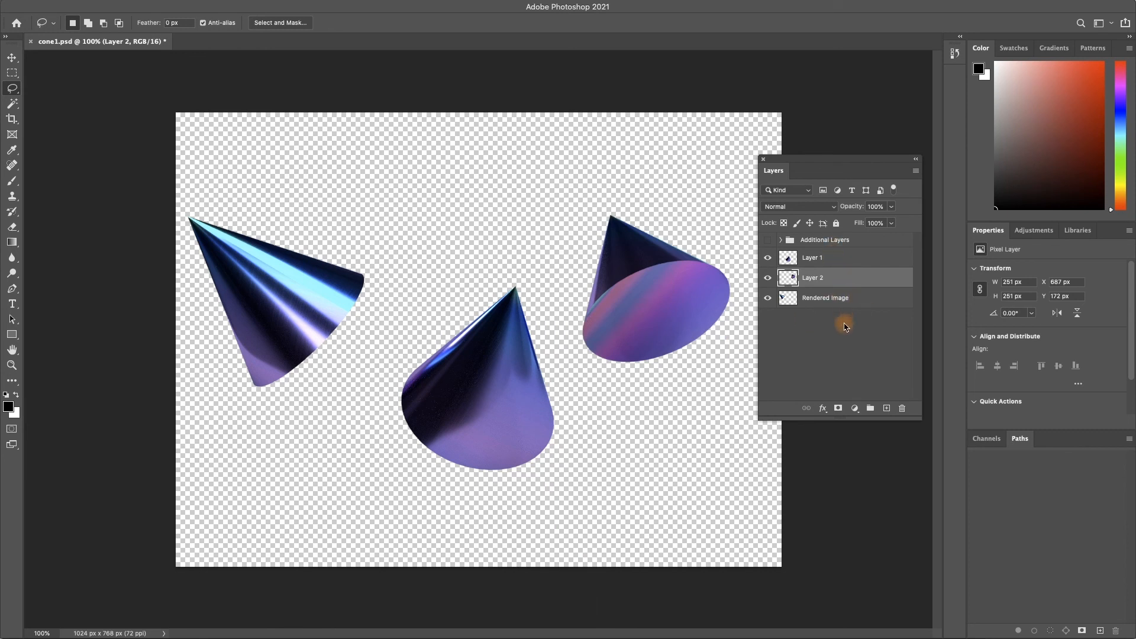
mouse_move(845, 323)
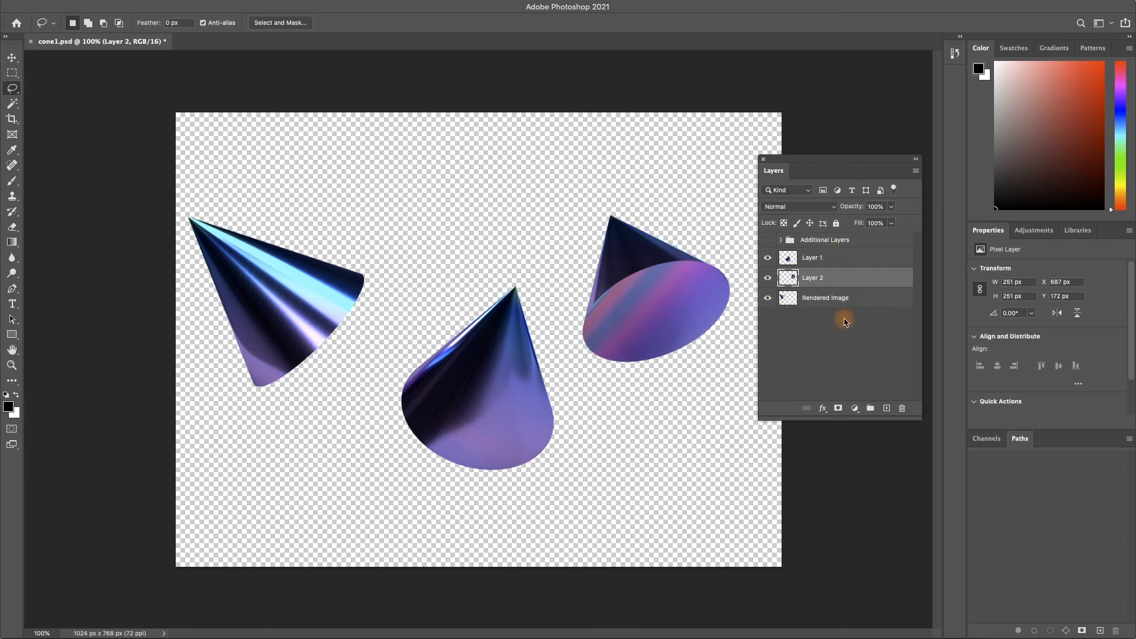